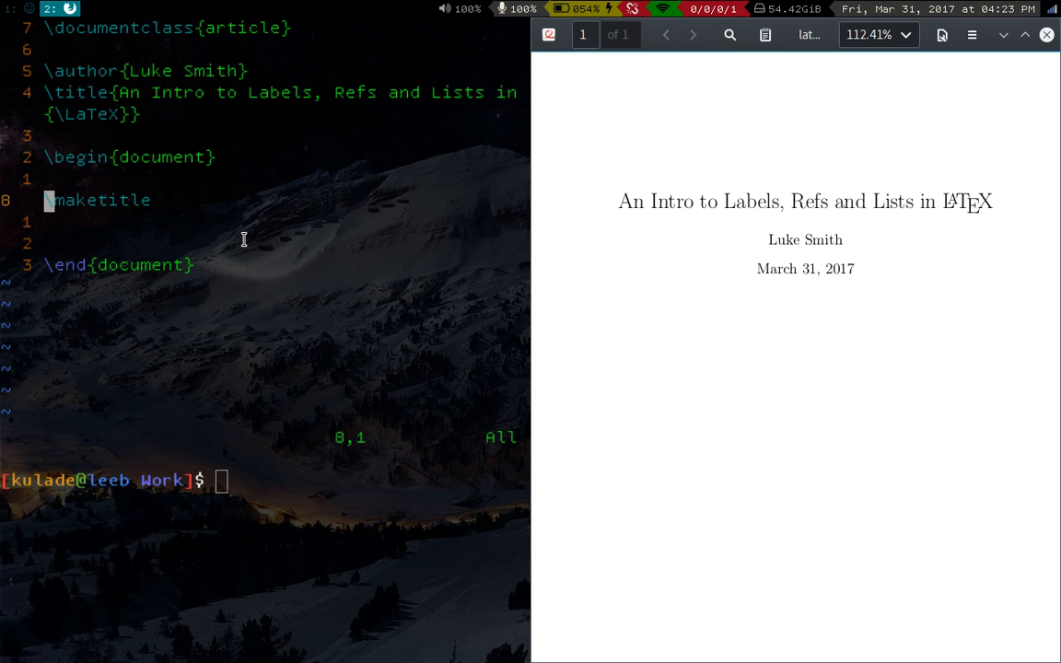
# Add \section{Lists} after \maketitle in latex2.tex and save.
pyautogui.write('\\sec')
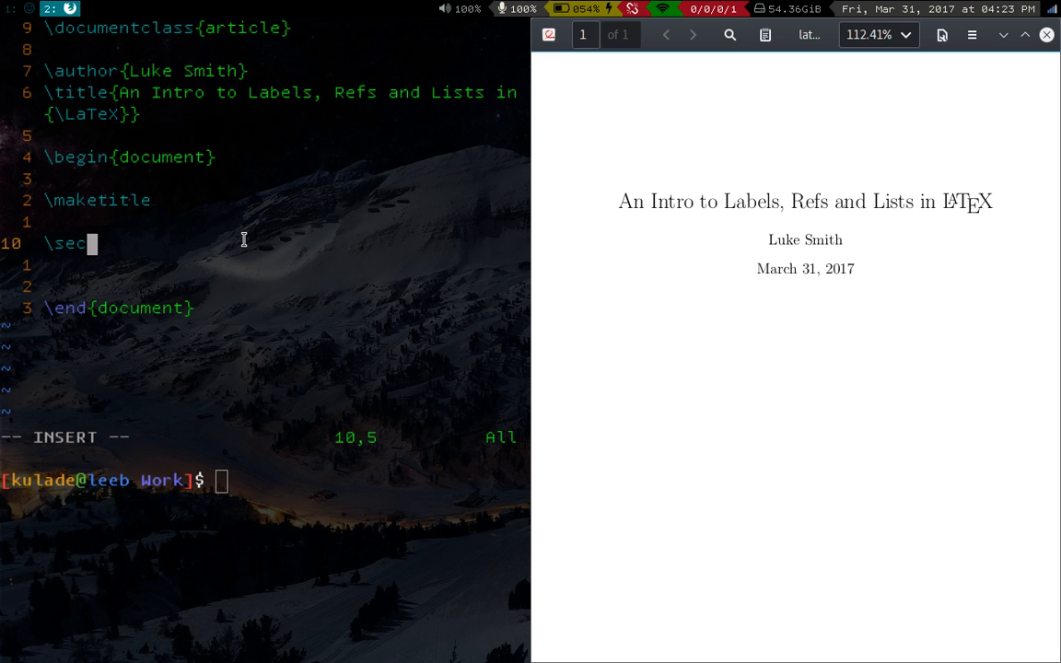
pyautogui.write('tion{Lists')
pyautogui.click(265, 438)
pyautogui.write(':w')
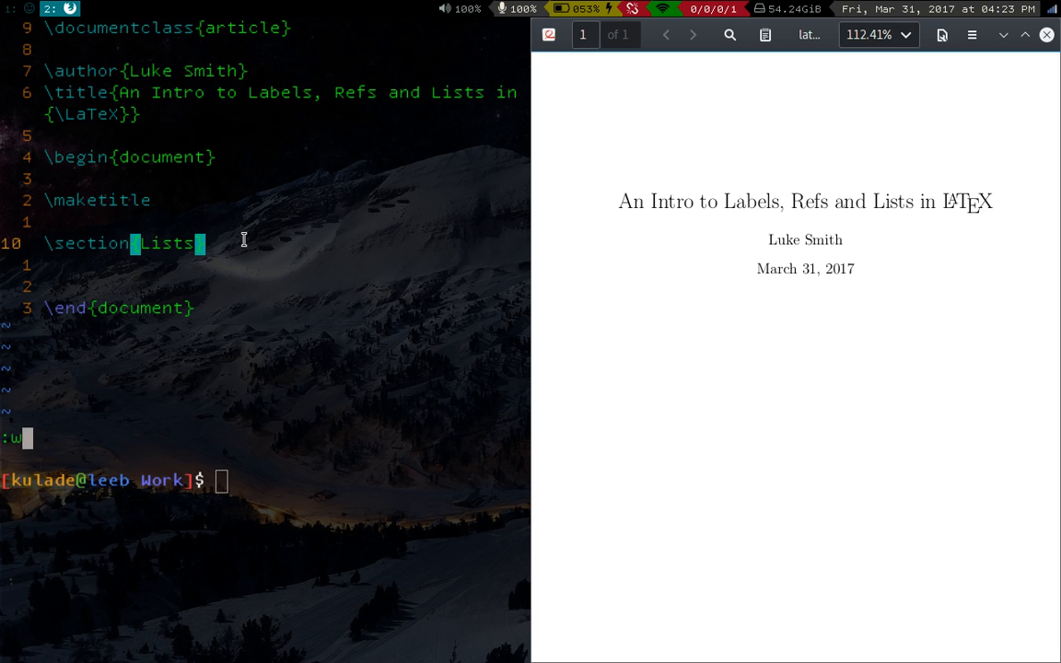
# Compile latex2.tex with pdflatex so the PDF shows section 1 Lists.
pyautogui.write('pdflatex')
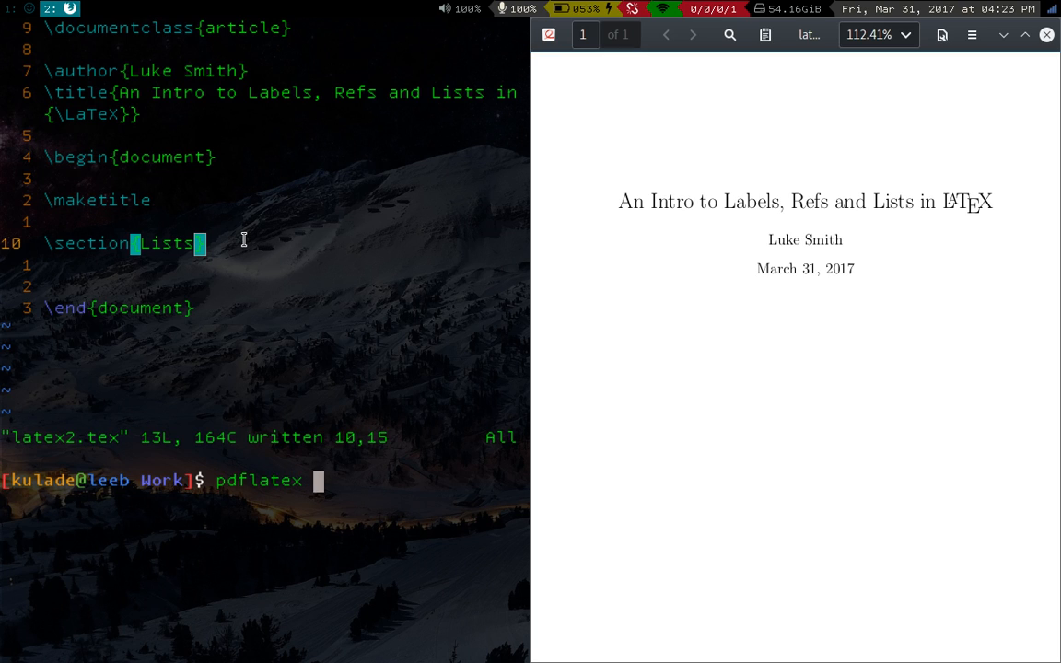
pyautogui.write('latex2.')
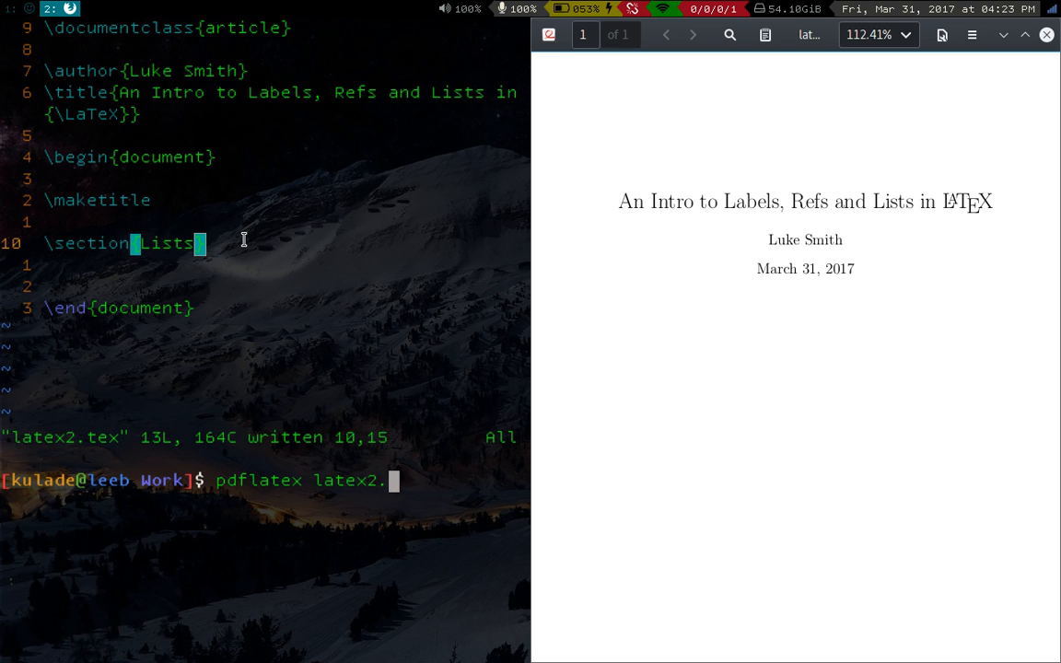
pyautogui.press('Return')
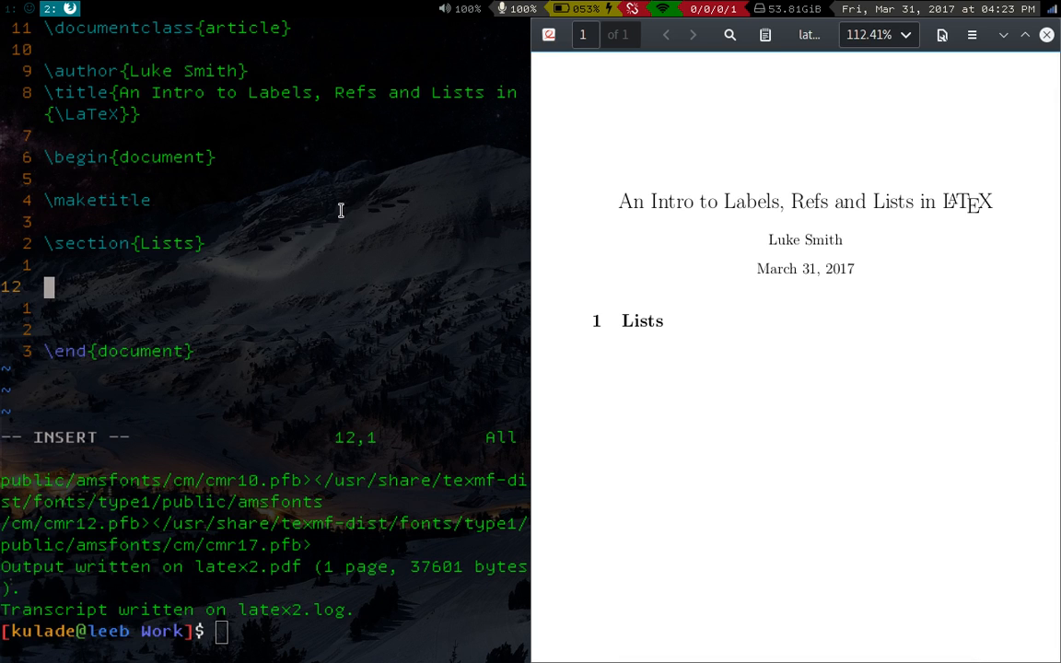
# Add an enumerate list with items Bread, butter, toilet paper and cream under Lists.
pyautogui.write('\\begin{')
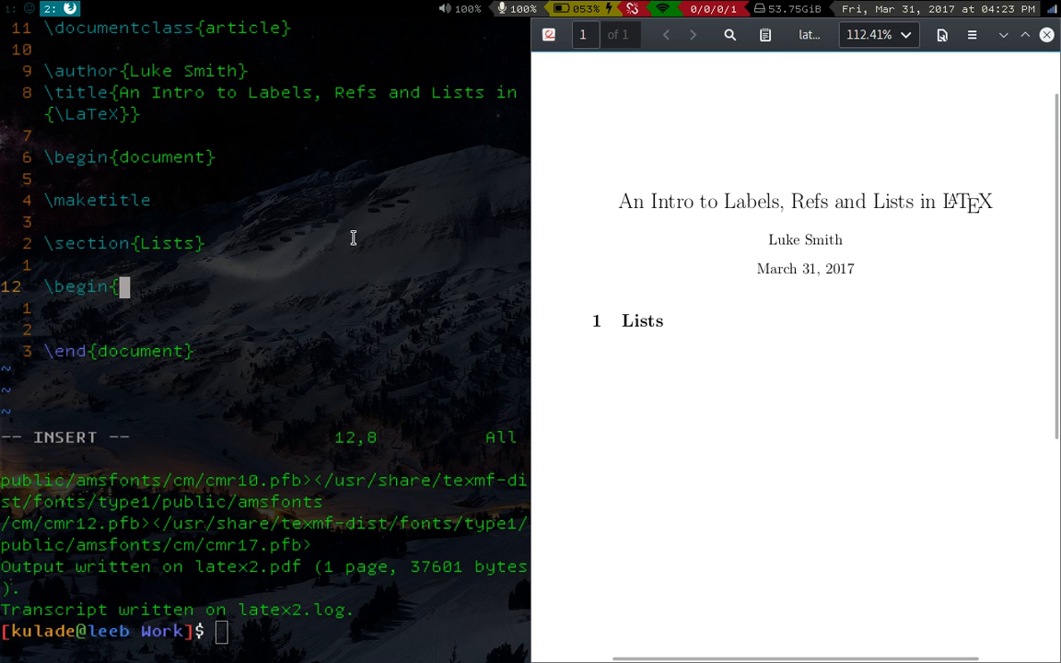
pyautogui.write('enumerate')
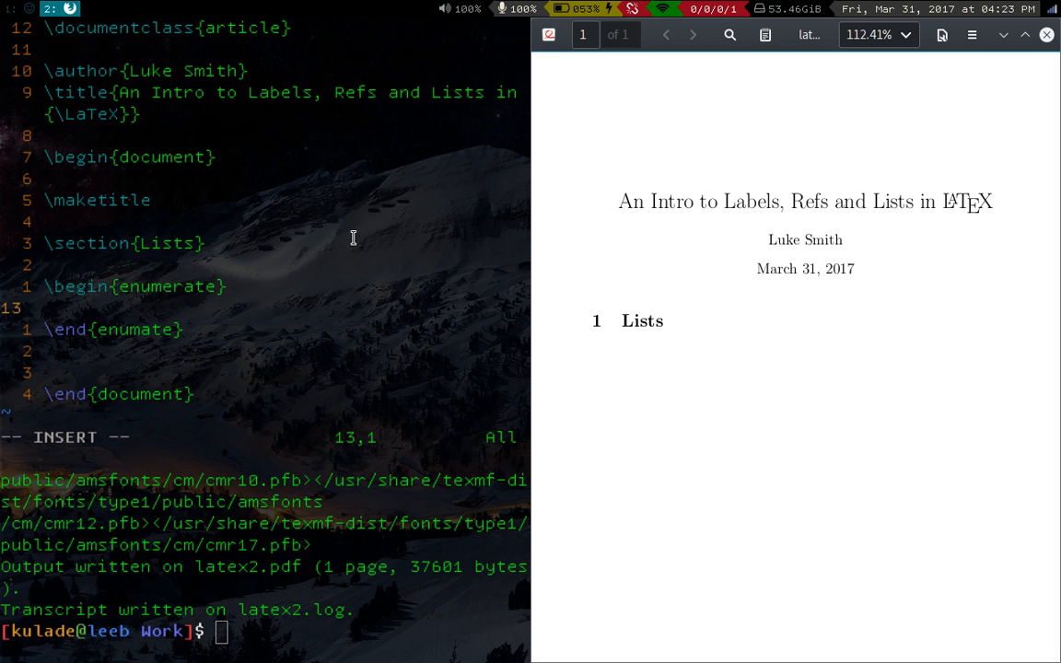
pyautogui.write('\\')
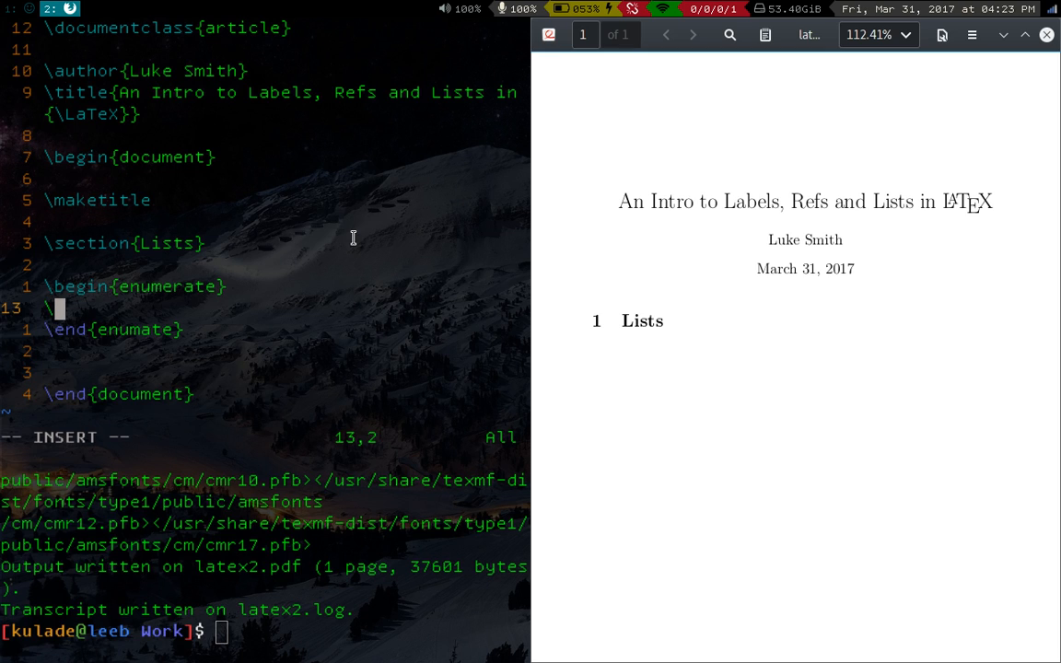
pyautogui.write('item')
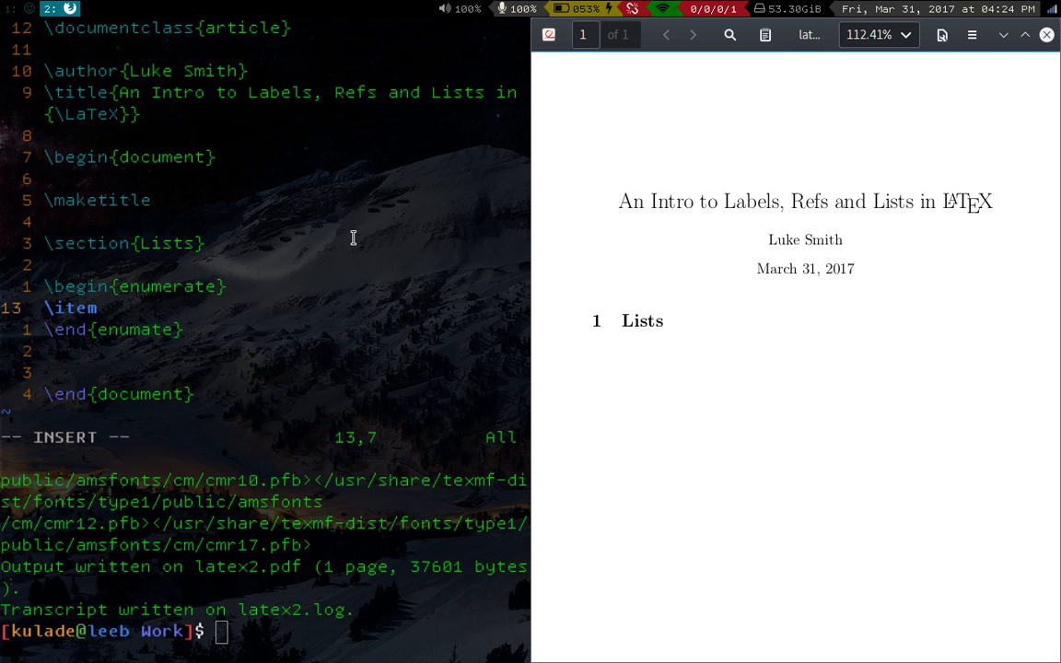
pyautogui.write('Bread')
pyautogui.write('\\item')
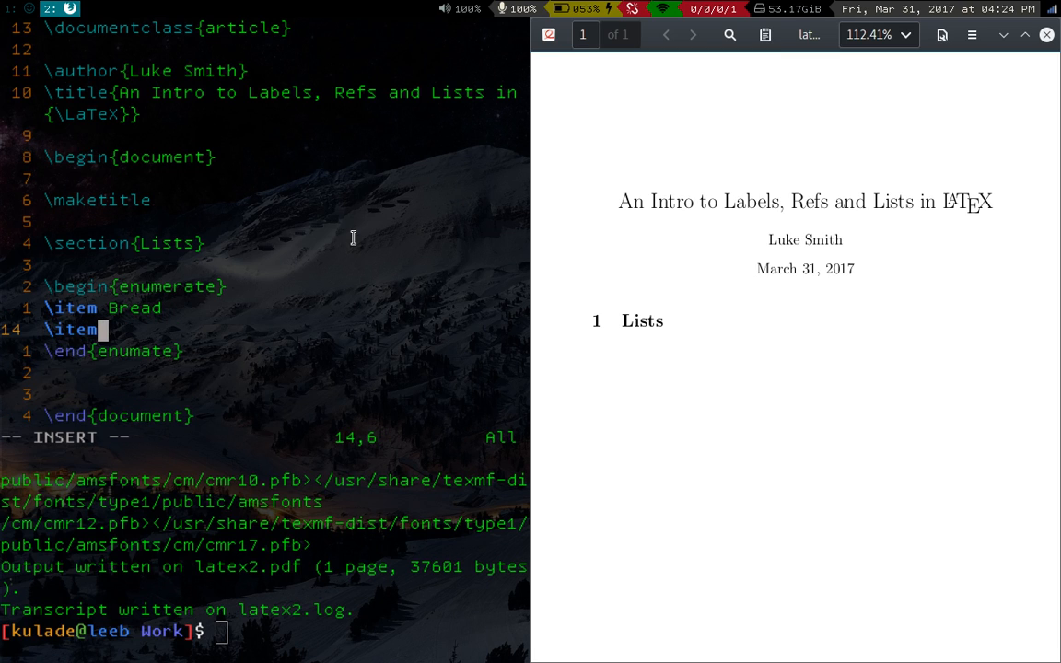
pyautogui.write('butter')
pyautogui.write('\\i')
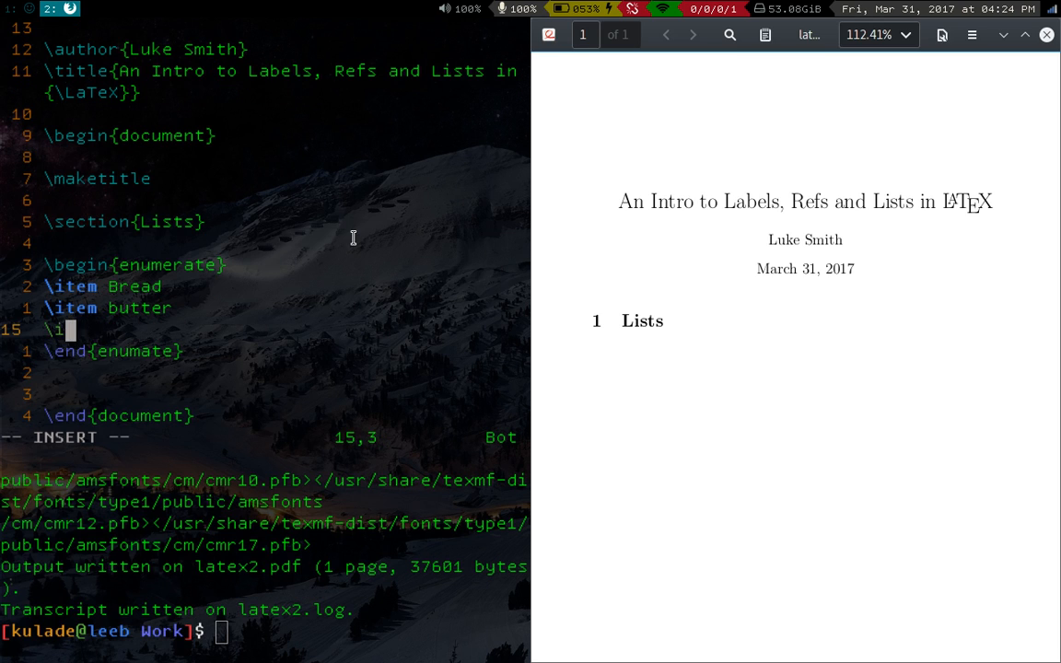
pyautogui.write('tem toilet paper')
pyautogui.write('\\item cr')
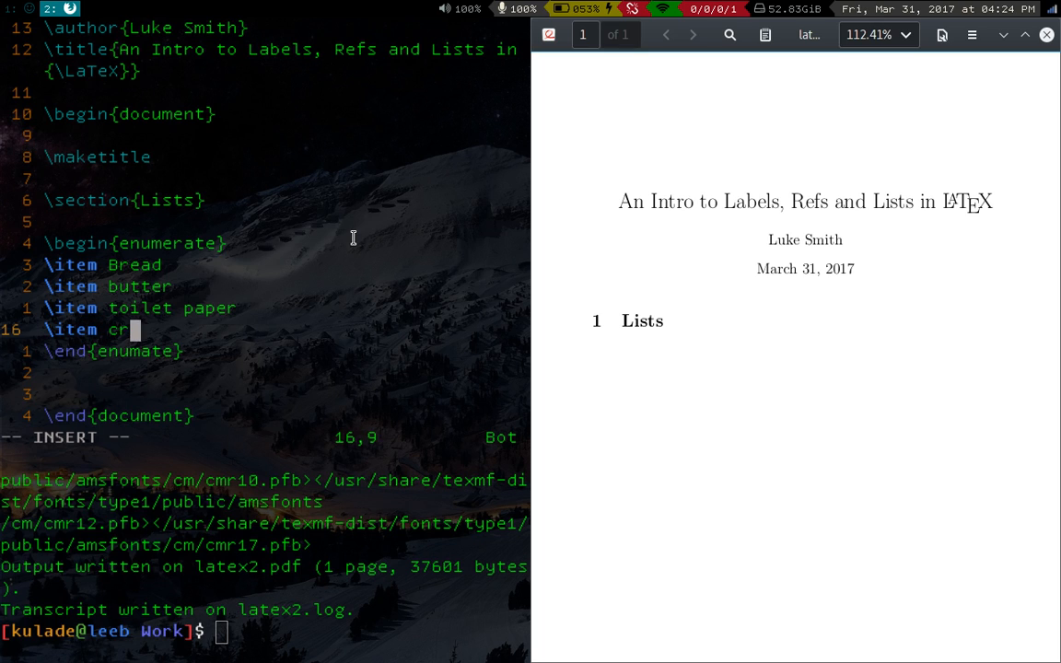
pyautogui.write('ea')
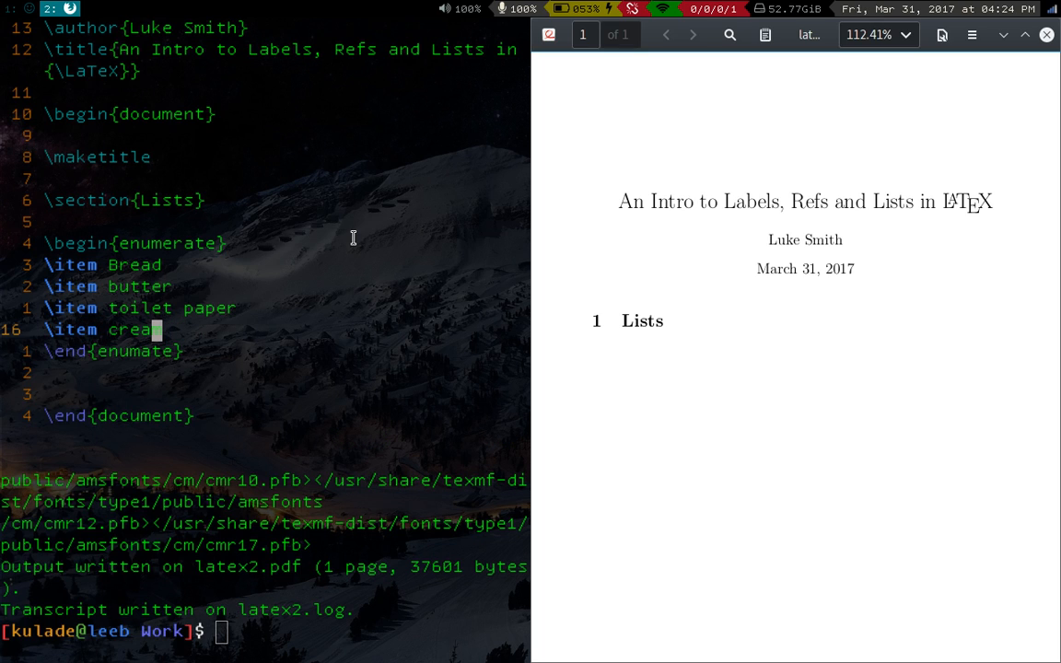
# Save the file and recompile latex2.tex so the PDF shows the numbered items.
pyautogui.write(':')
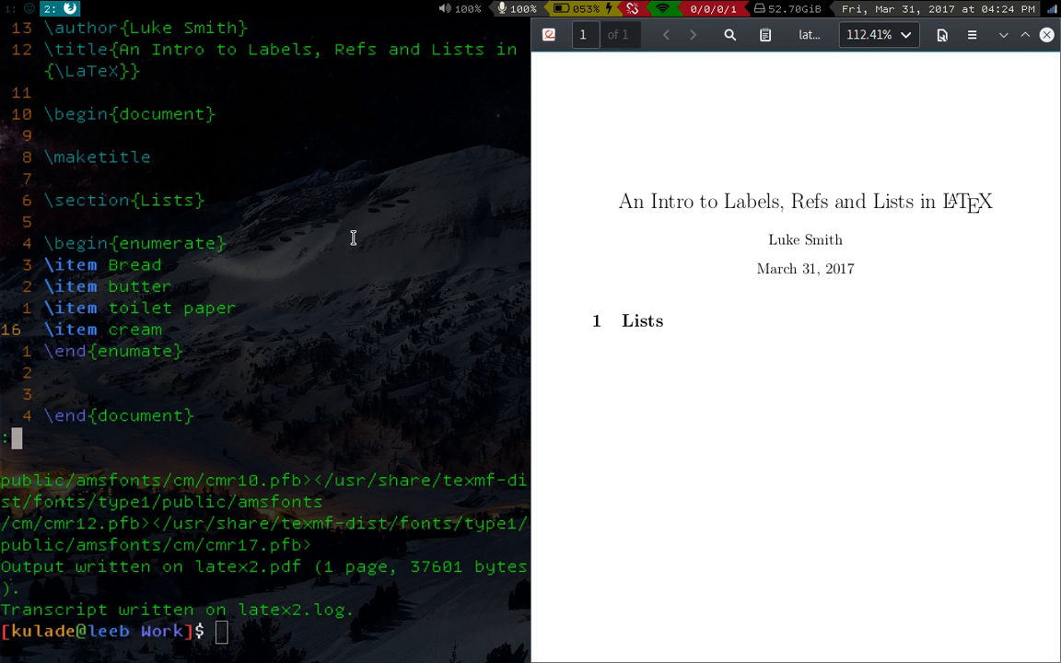
pyautogui.write('pdflatex latex2.tex')
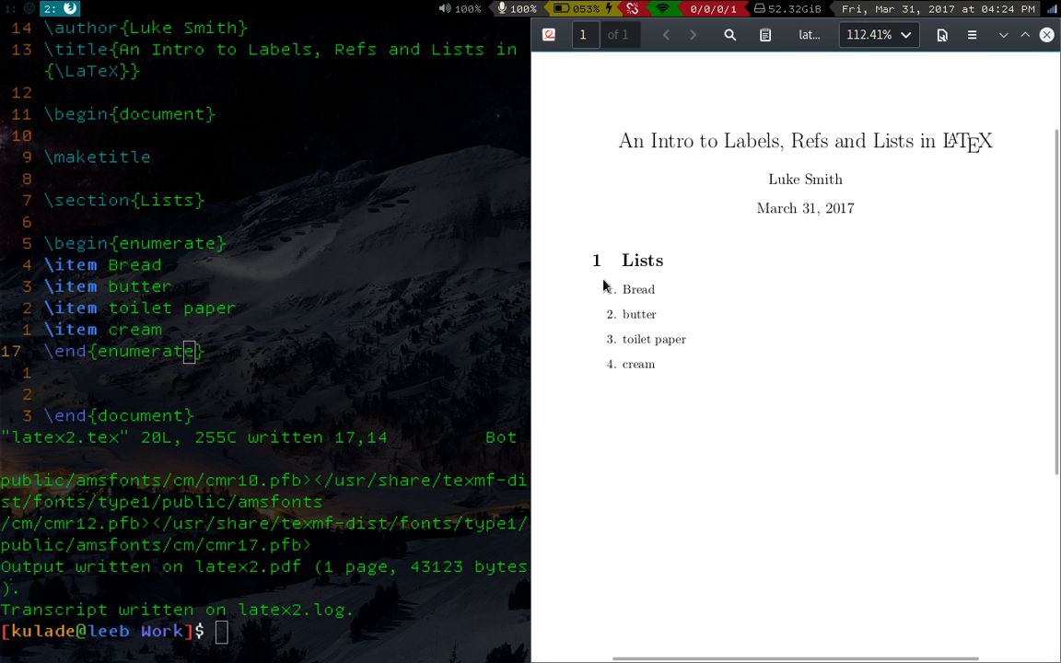
pyautogui.moveTo(619, 308)
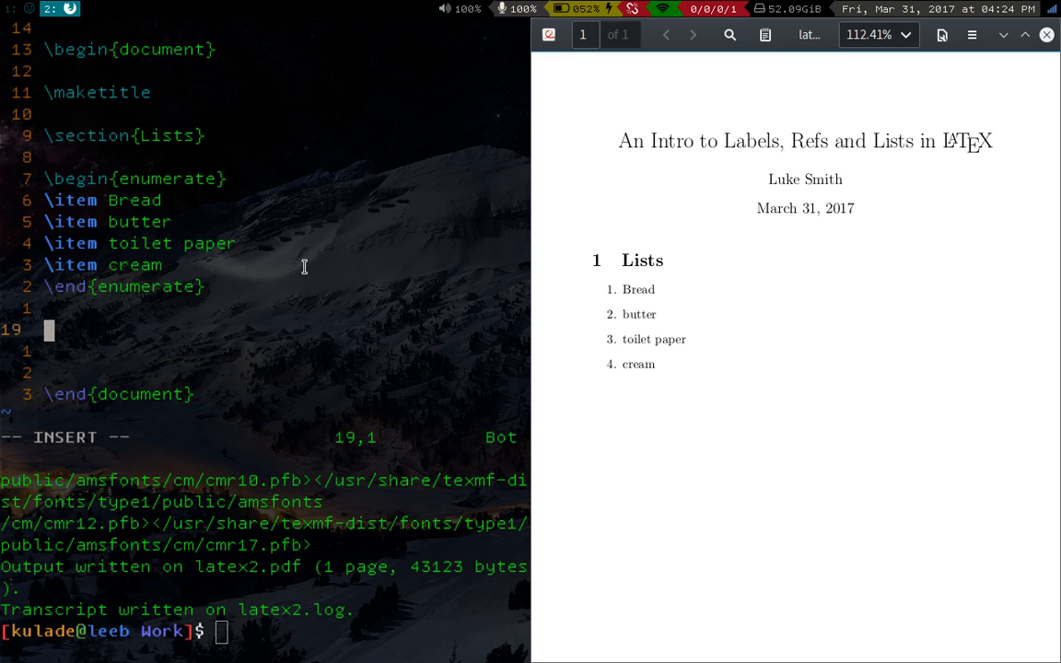
# Add the line 'An unordered list:' followed by an itemize environment.
pyautogui.write('An')
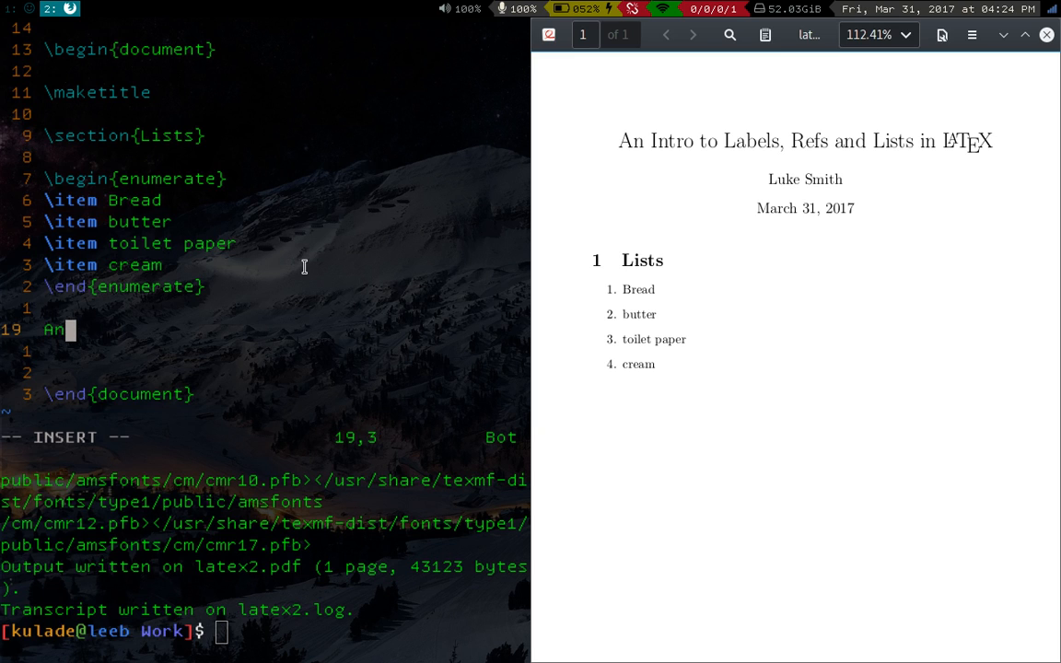
pyautogui.write('unordered list:')
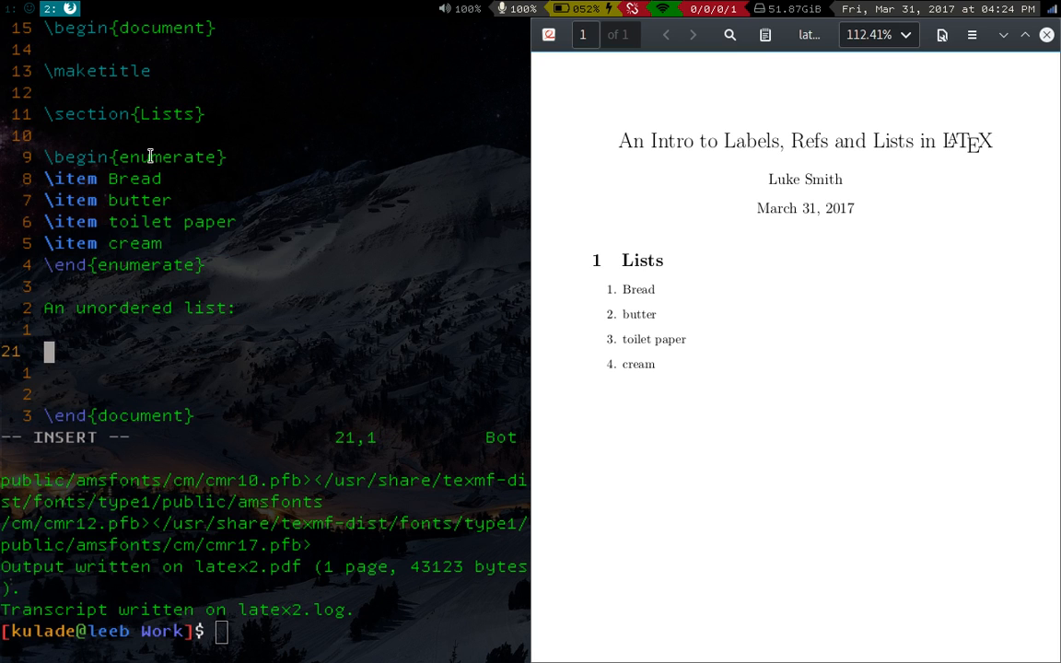
pyautogui.moveTo(403, 396)
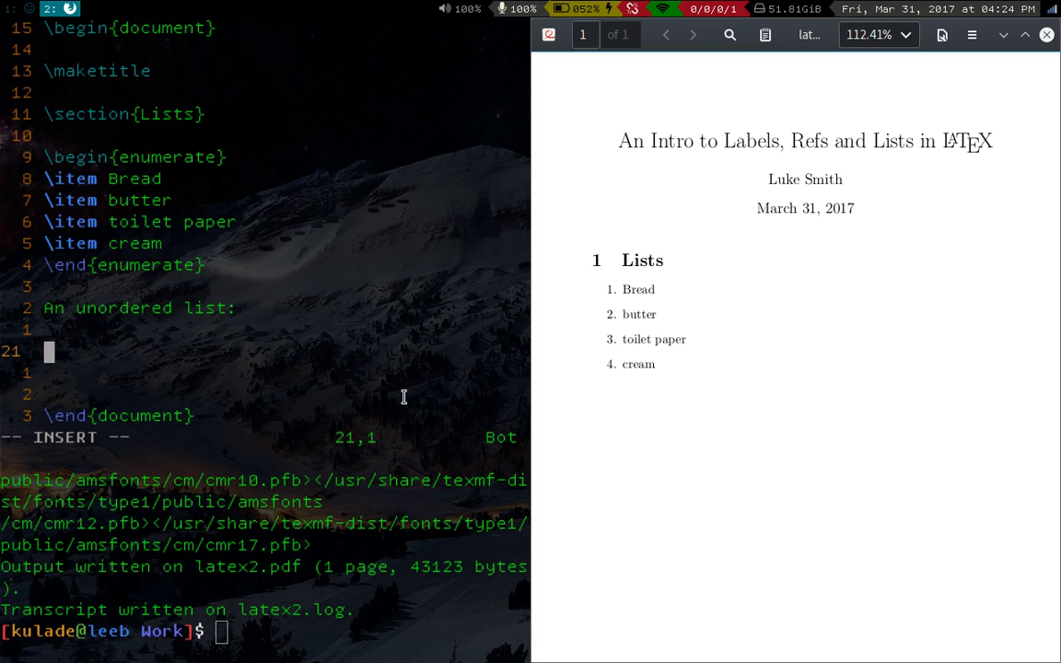
pyautogui.write('\\begi')
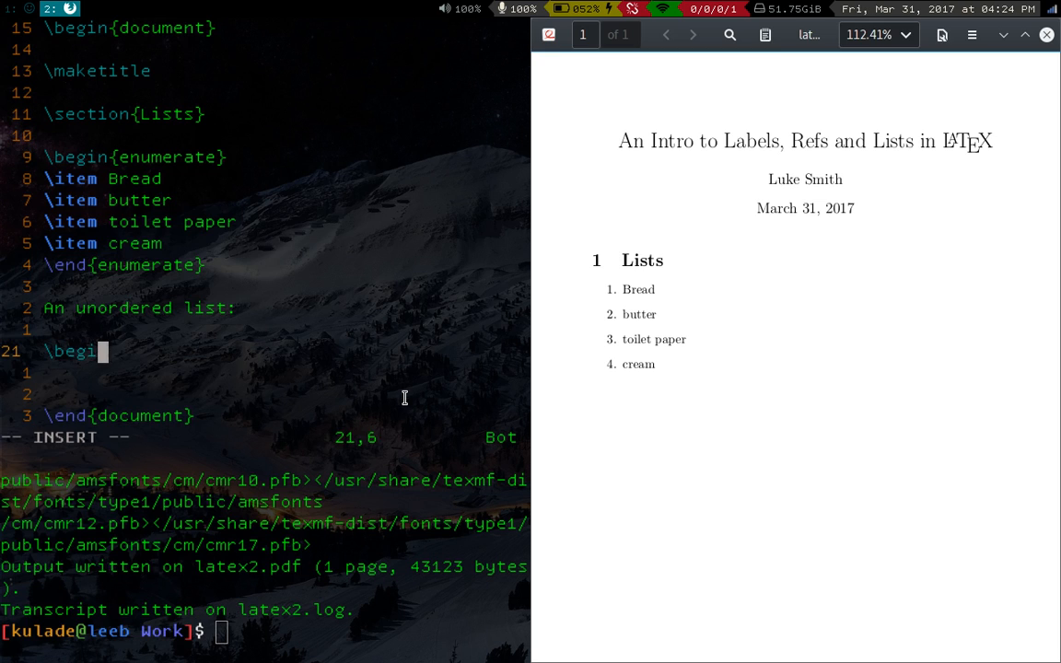
pyautogui.write('n{itemize')
pyautogui.write('\\end')
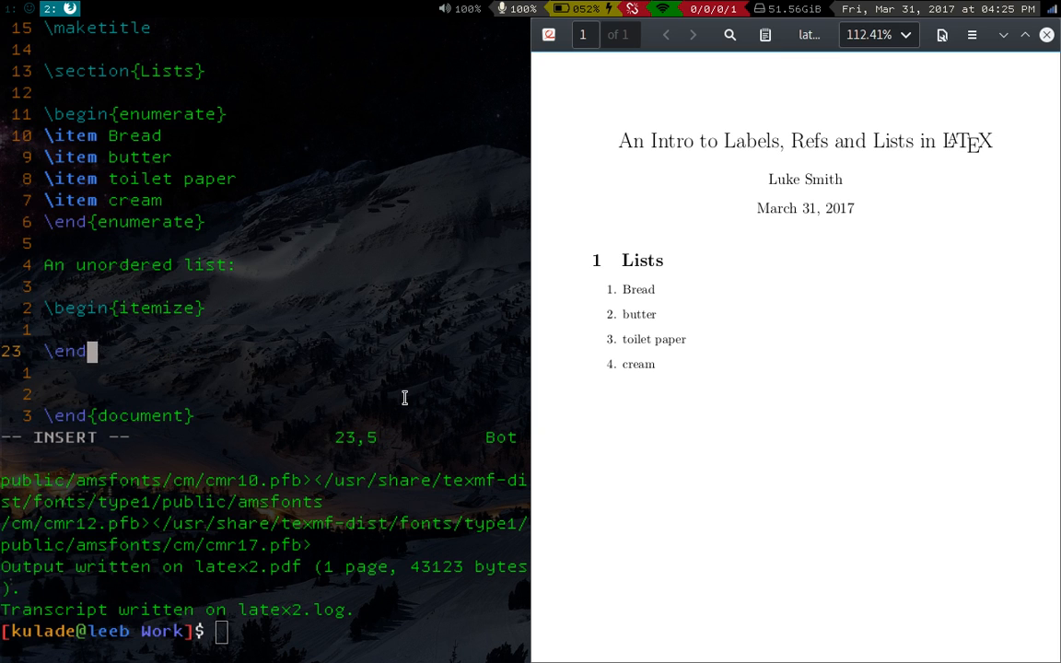
pyautogui.write('{itemize}')
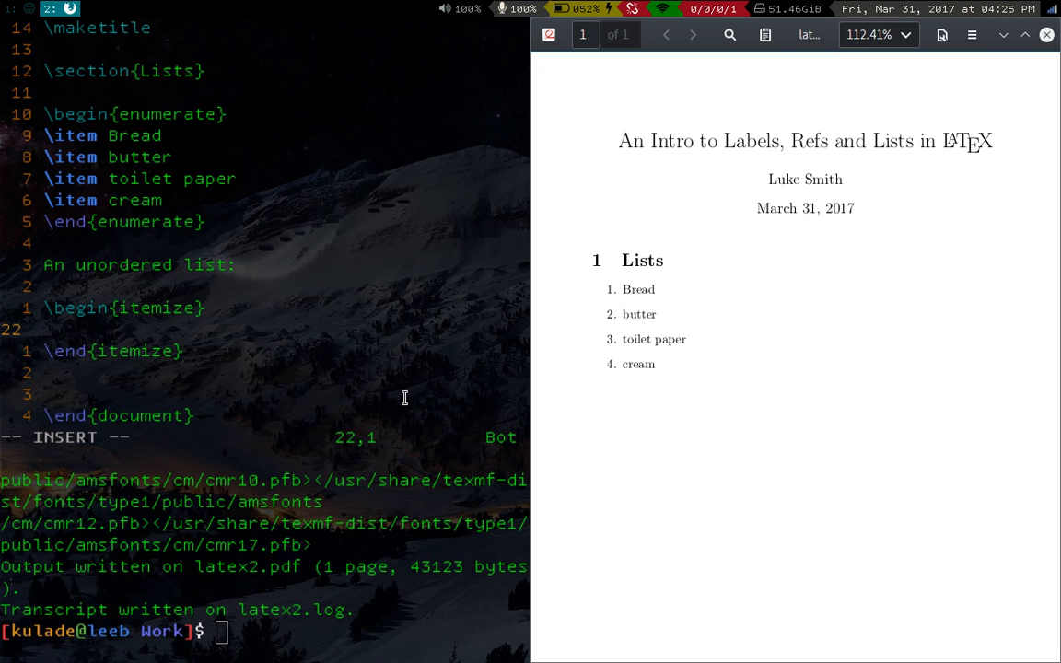
# Fill the itemize with items Corn, Maize and a lamp, then save and recompile.
pyautogui.write('\\item')
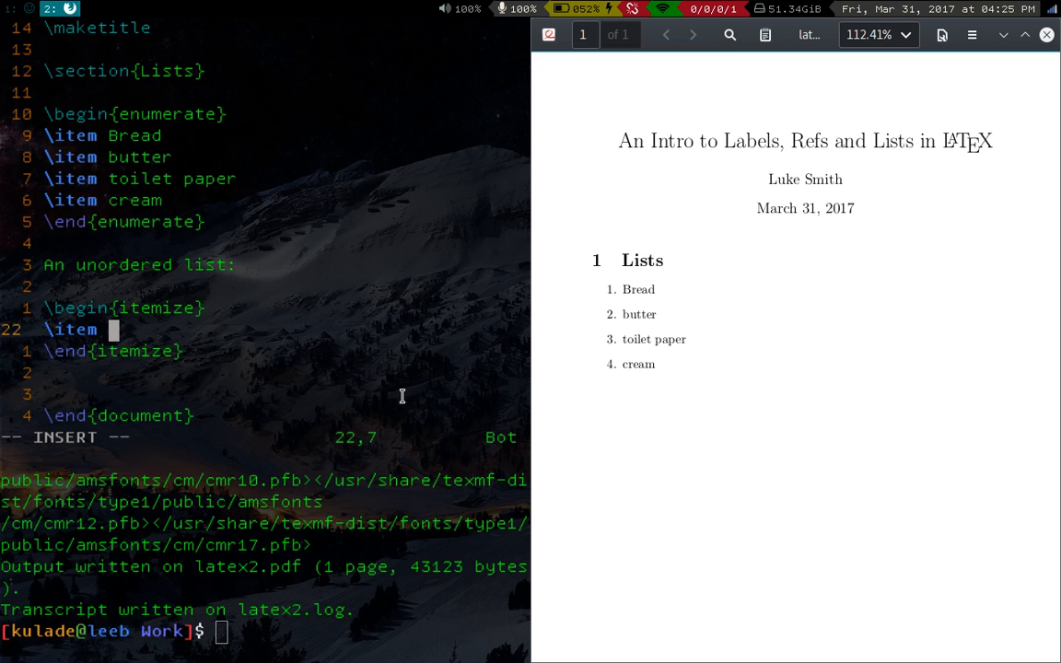
pyautogui.write('Corn')
pyautogui.write('\\it')
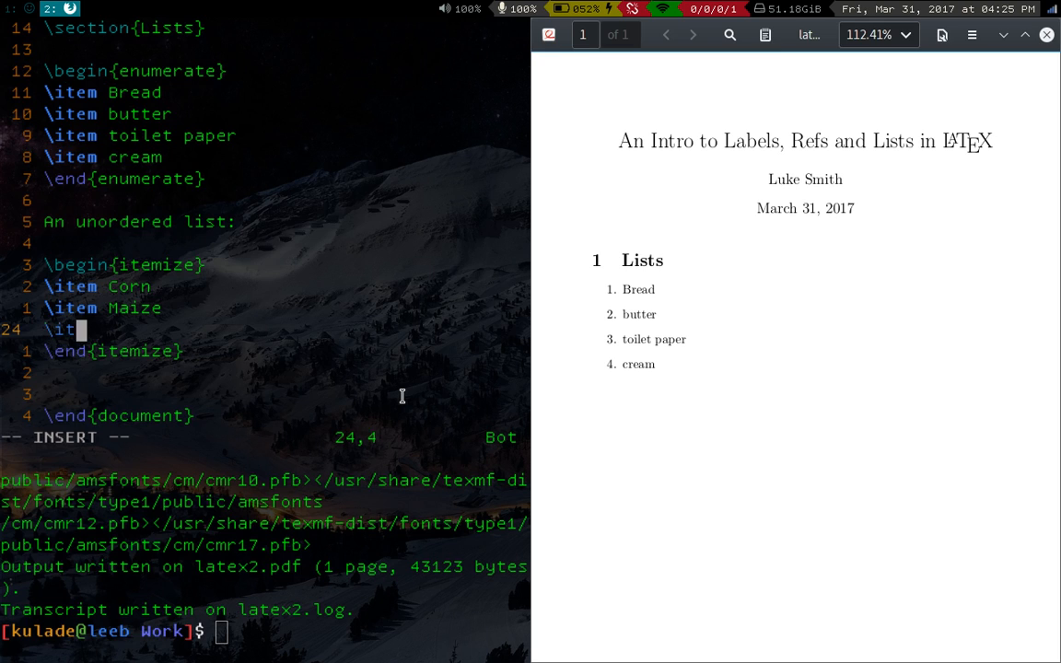
pyautogui.write('em')
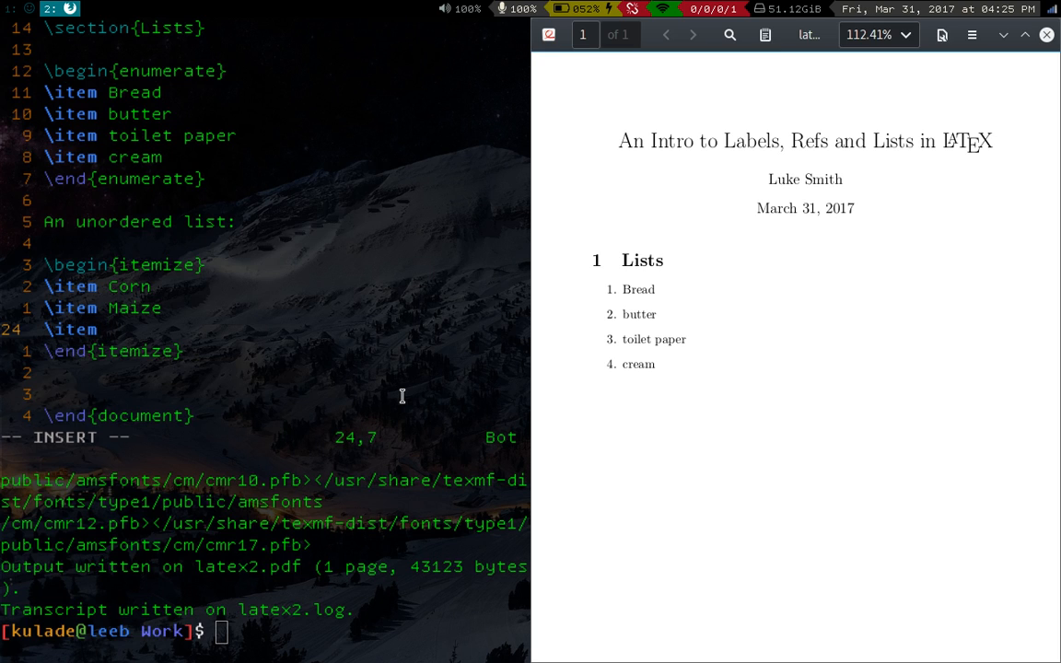
pyautogui.write('a')
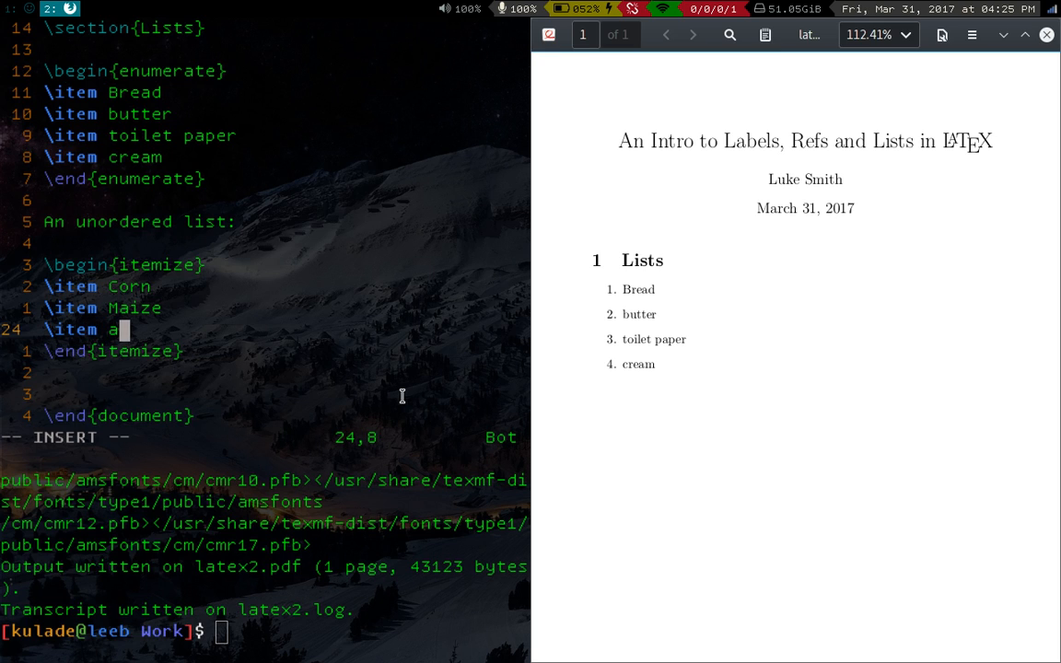
pyautogui.write('lamp')
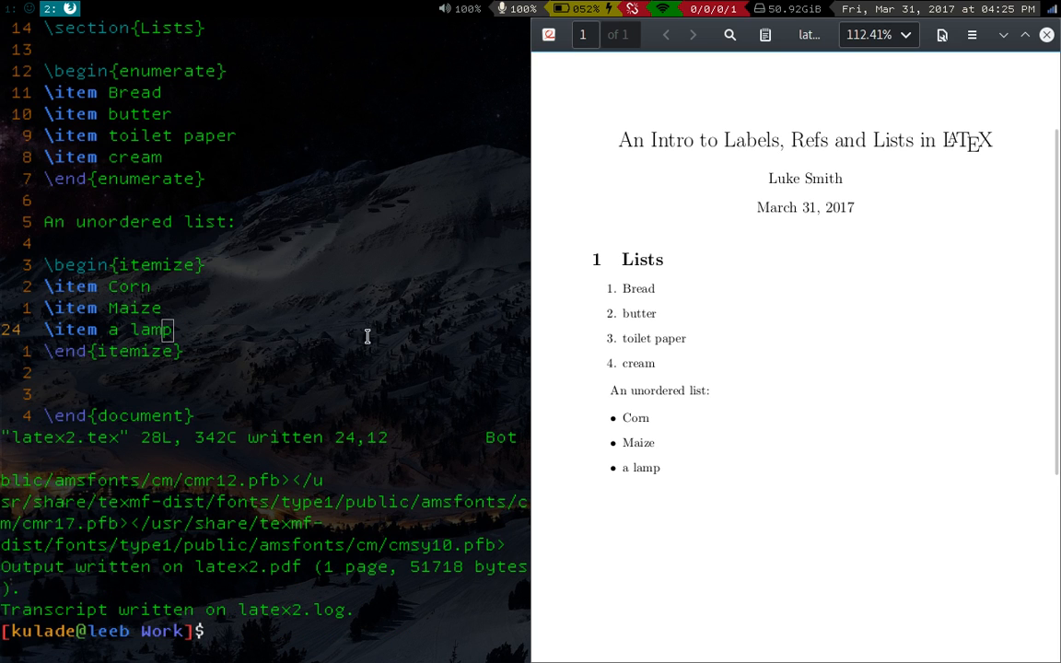
pyautogui.scroll(-3)
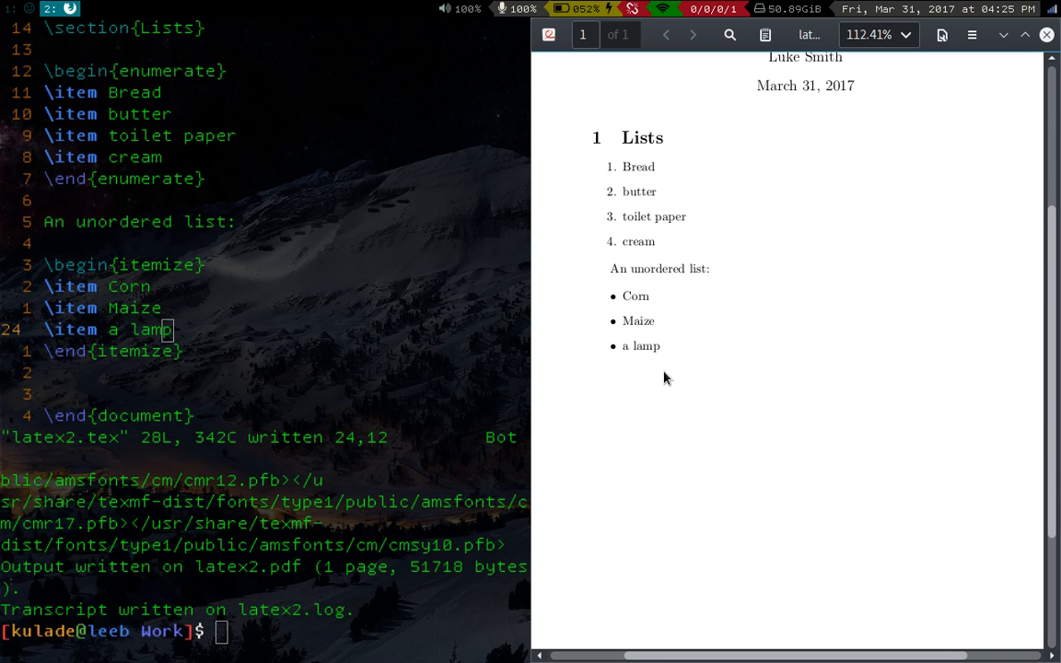
pyautogui.moveTo(624, 173)
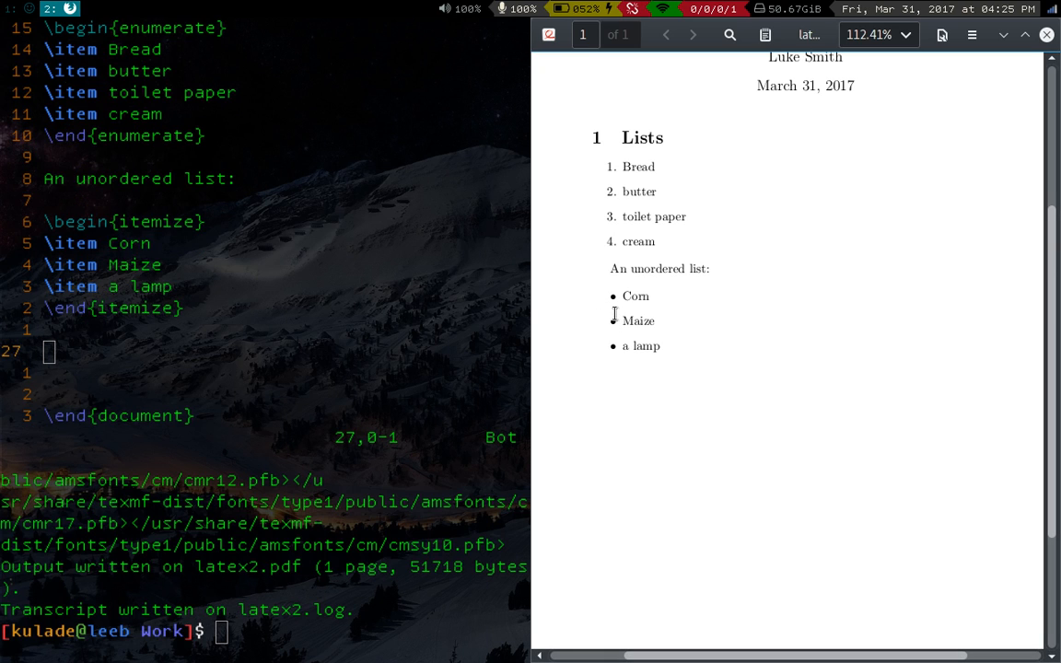
pyautogui.moveTo(569, 281)
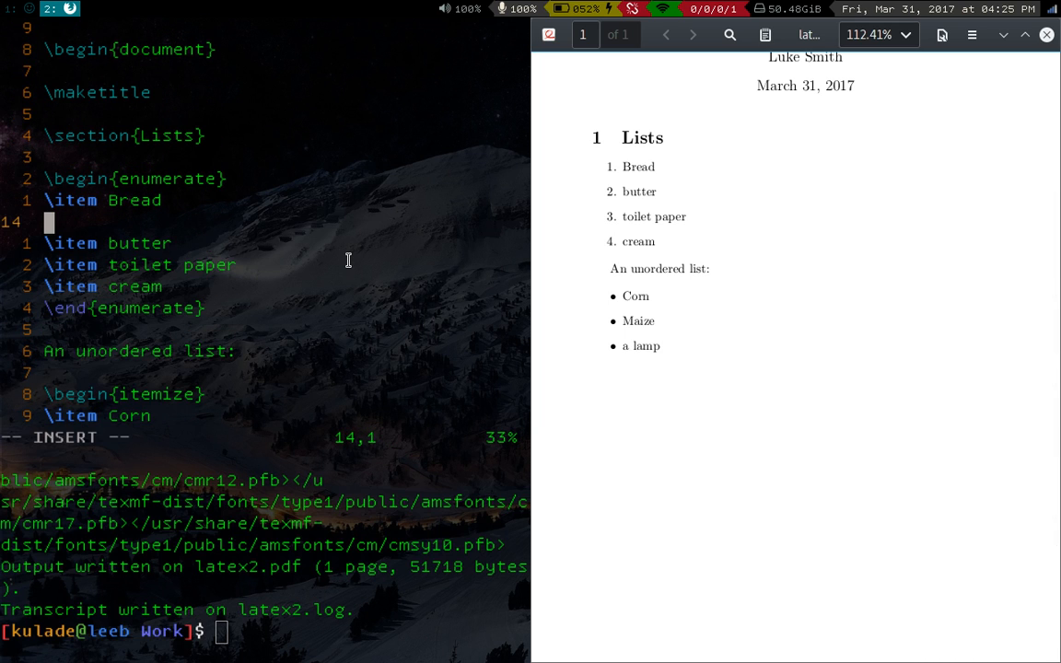
# Add \item mugs as the second entry of the numbered list.
pyautogui.write('item')
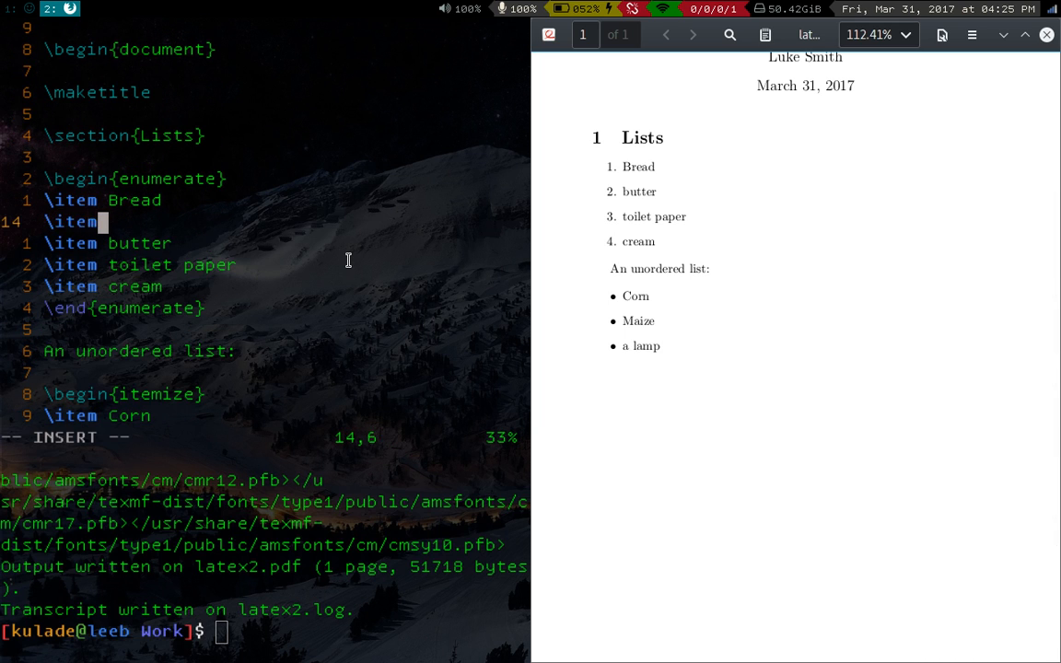
pyautogui.write('mugs')
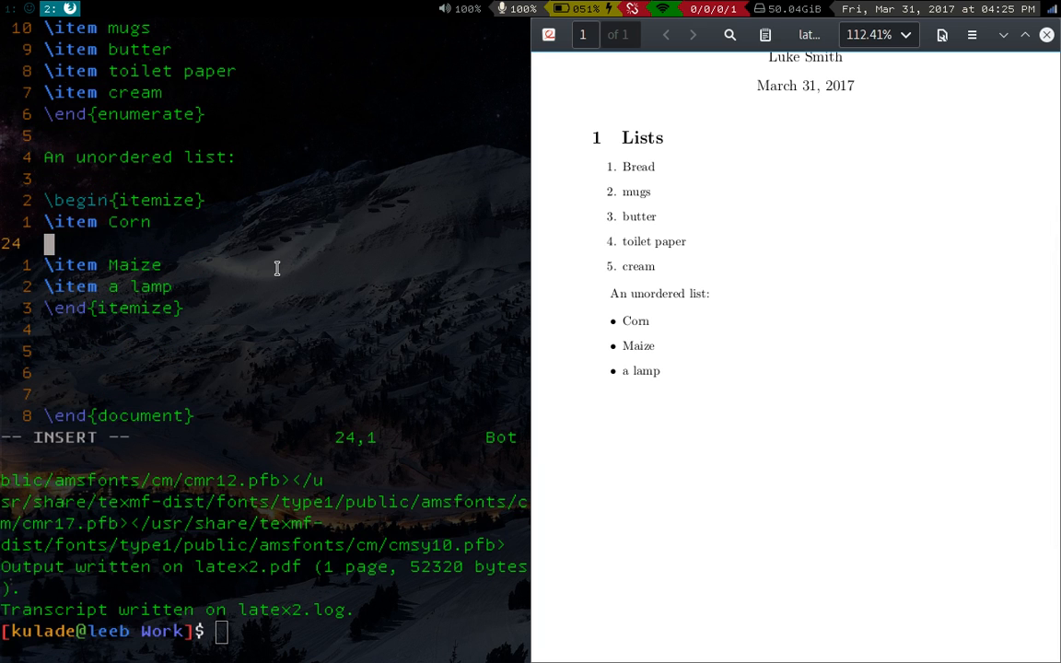
# Nest an itemize with red corn and black corn under Corn, save and recompile.
pyautogui.write('\\begin{')
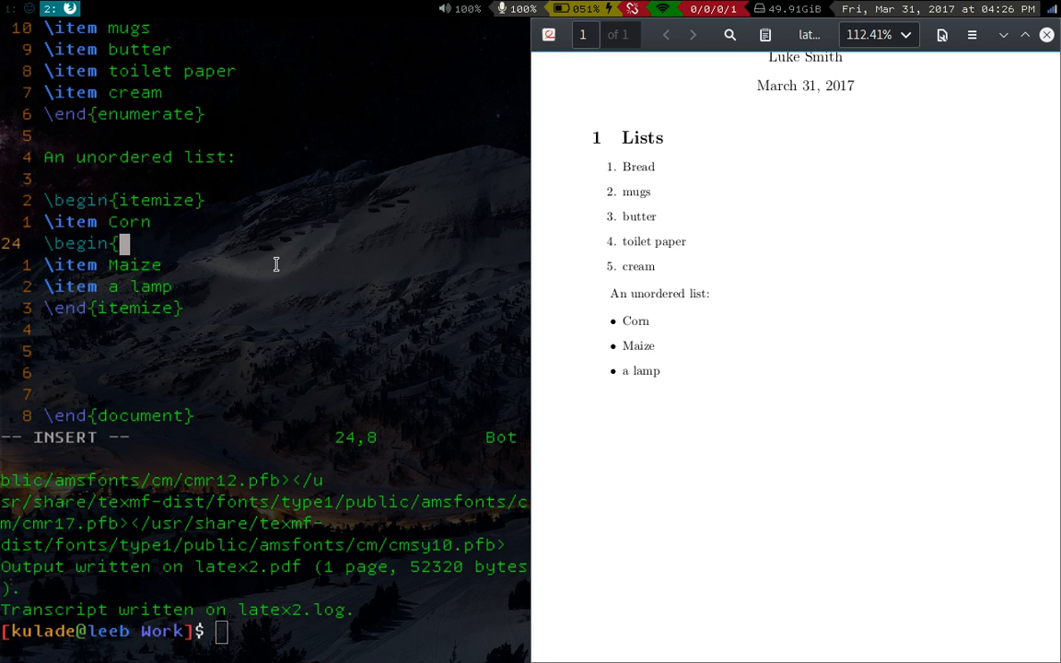
pyautogui.write('itemize}')
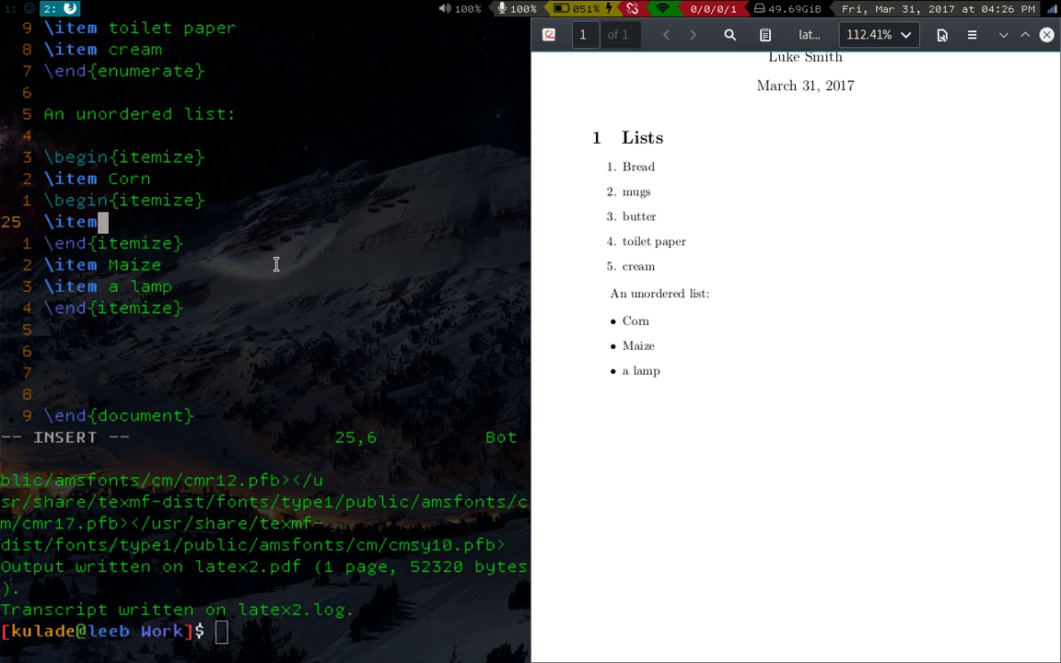
pyautogui.write('red corn')
pyautogui.write('\\item b')
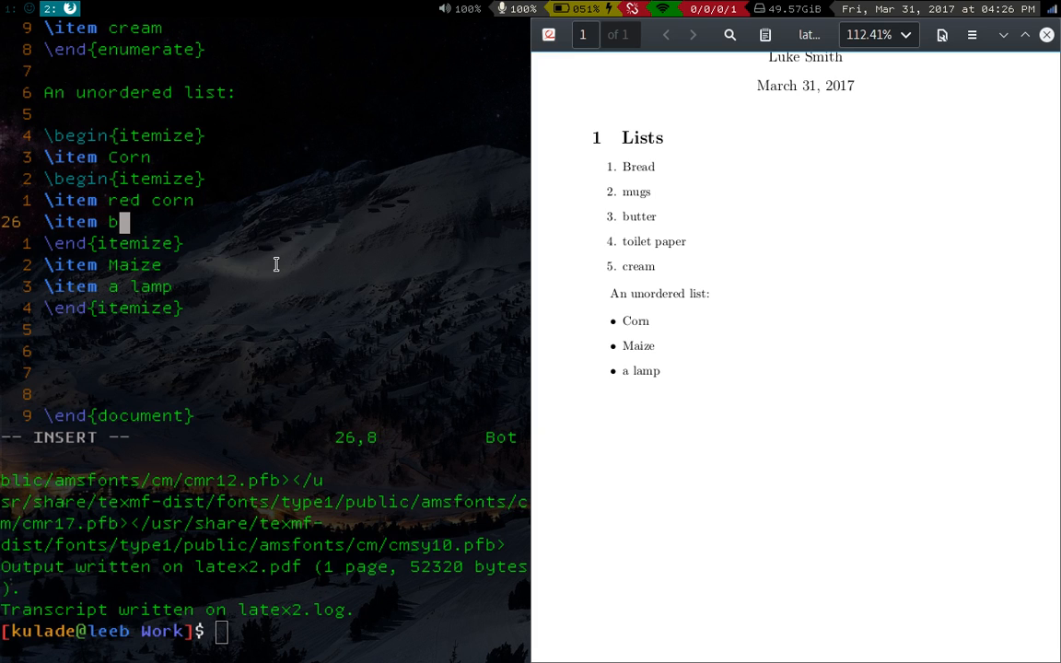
pyautogui.write('lack corn')
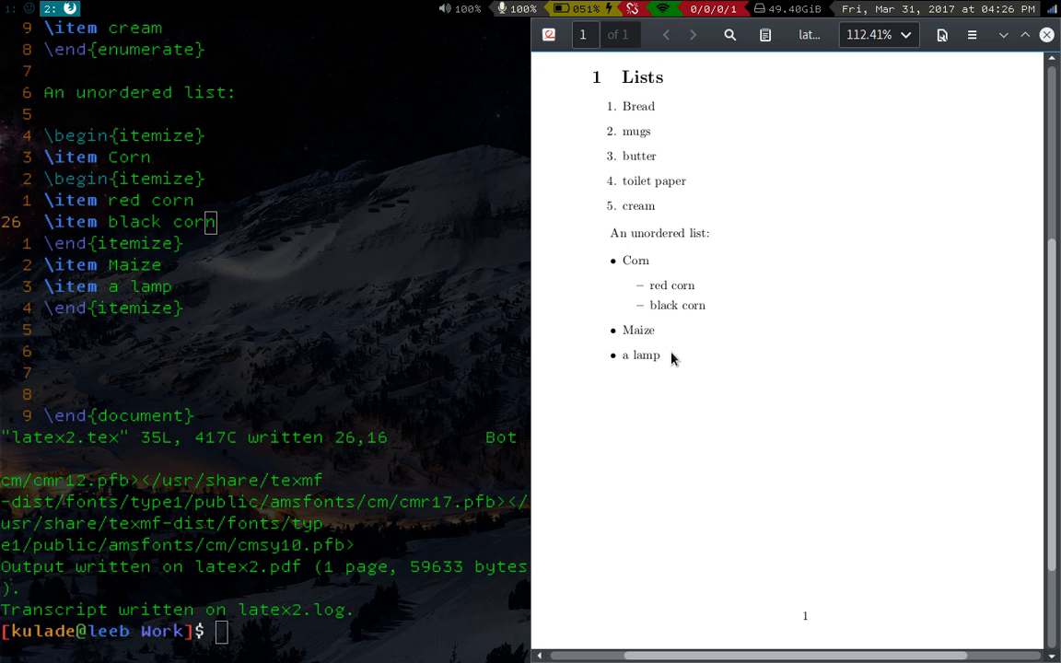
pyautogui.moveTo(667, 300)
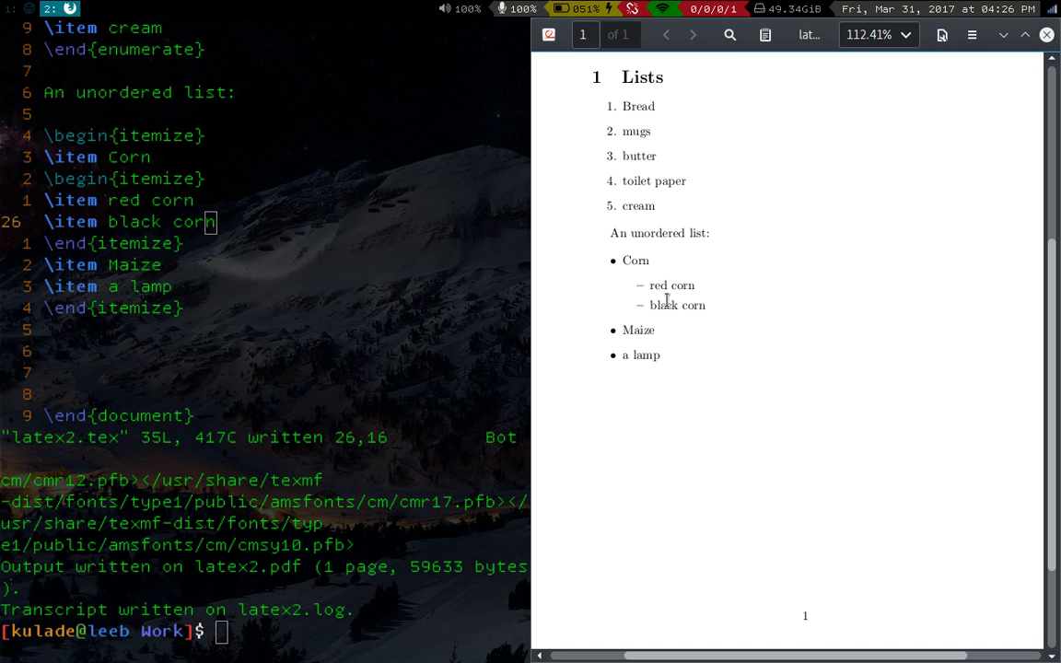
pyautogui.moveTo(613, 113)
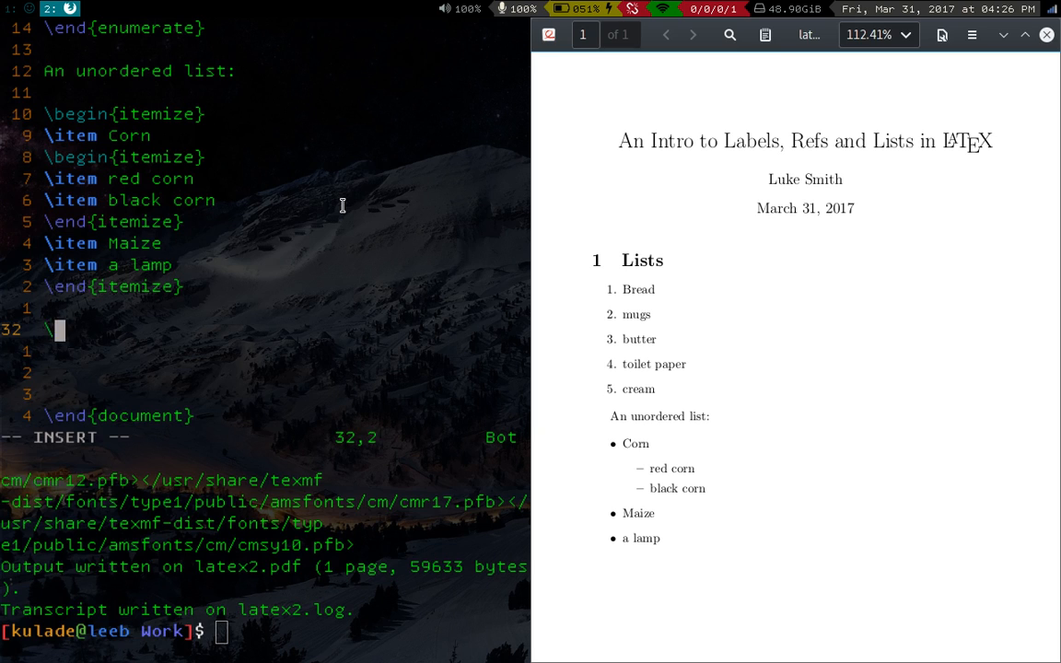
# Add \section{Labels} below the lists, save and rebuild so the PDF shows section 2 Labels.
pyautogui.write('\\section{')
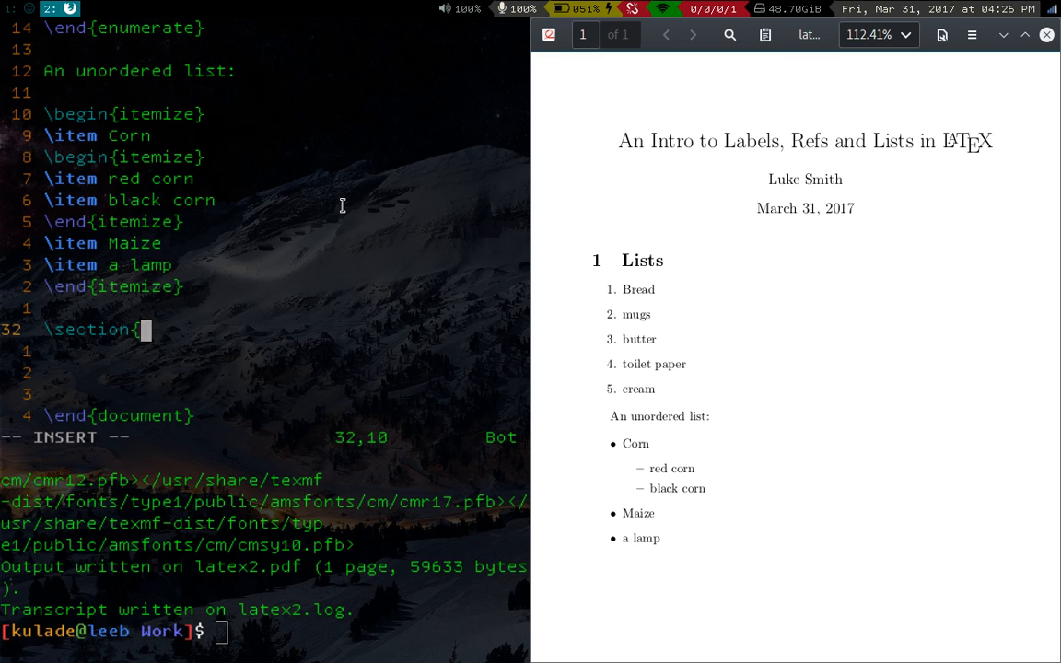
pyautogui.write('Label')
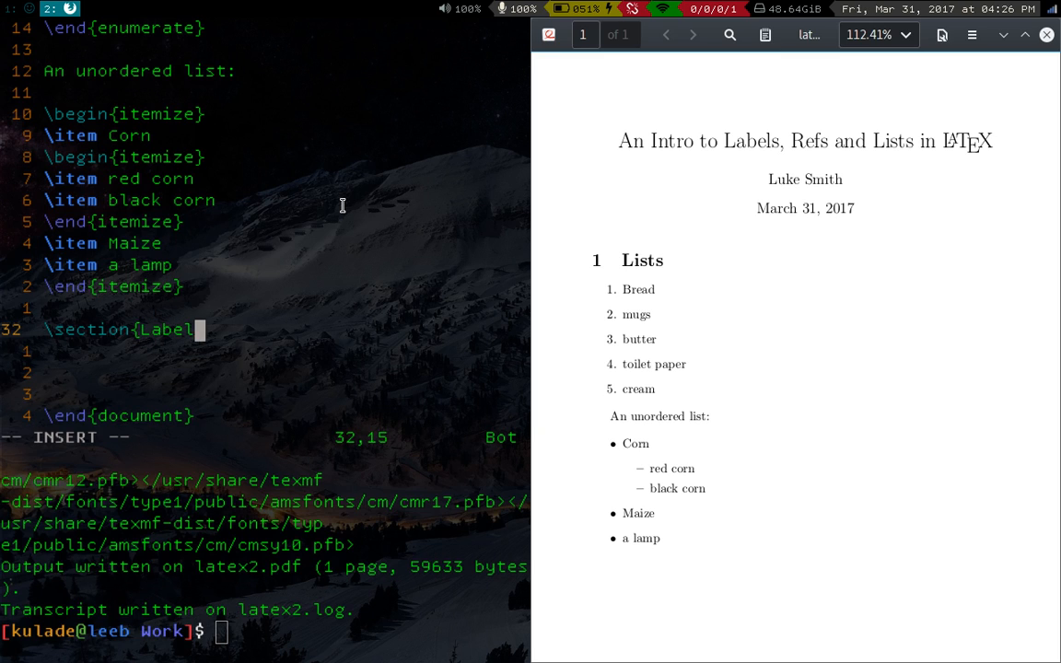
pyautogui.press('Escape')
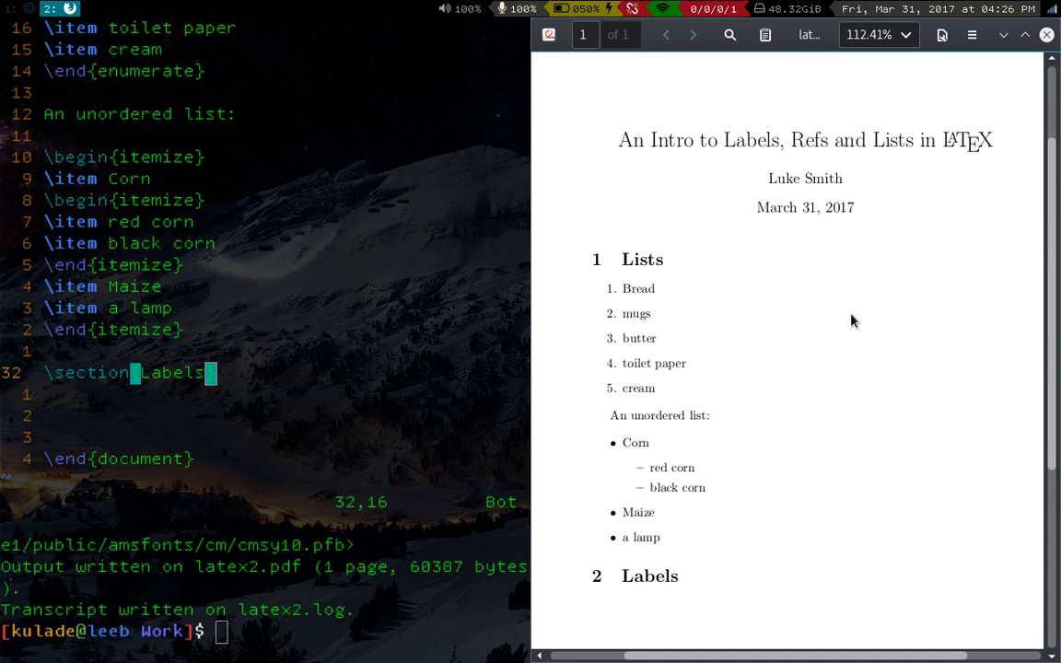
pyautogui.moveTo(563, 286)
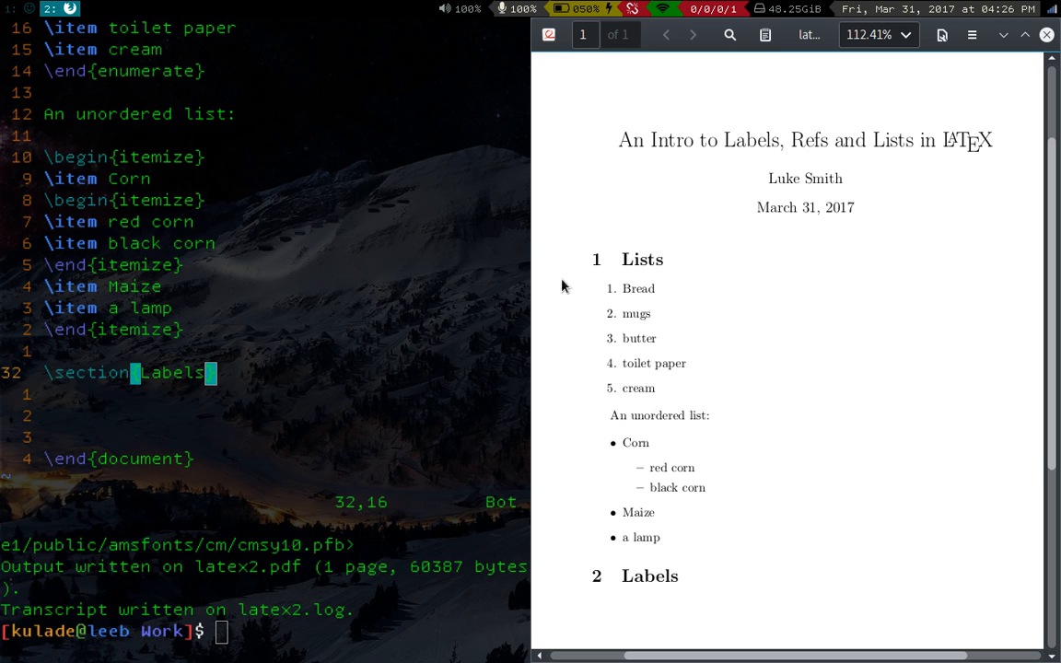
pyautogui.moveTo(370, 305)
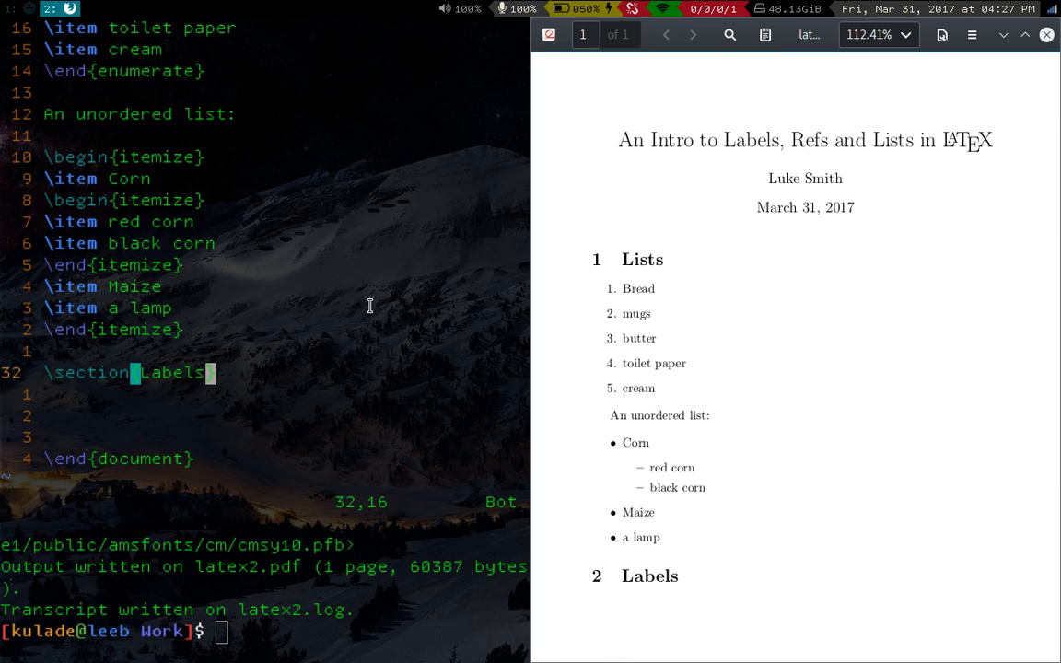
pyautogui.moveTo(433, 268)
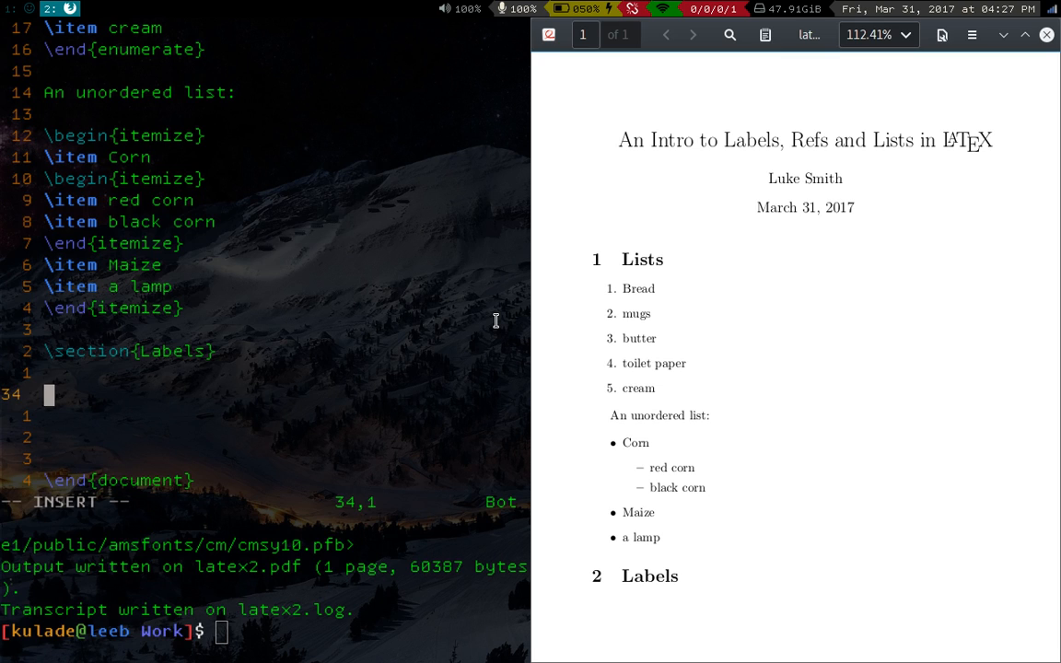
pyautogui.moveTo(490, 329)
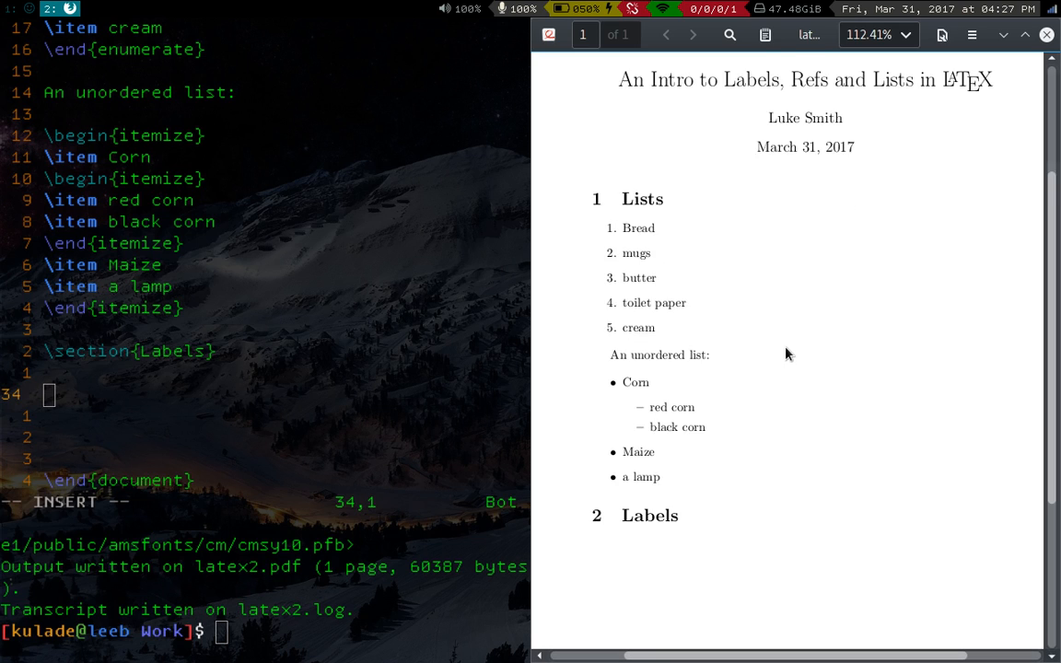
pyautogui.scroll(-3)
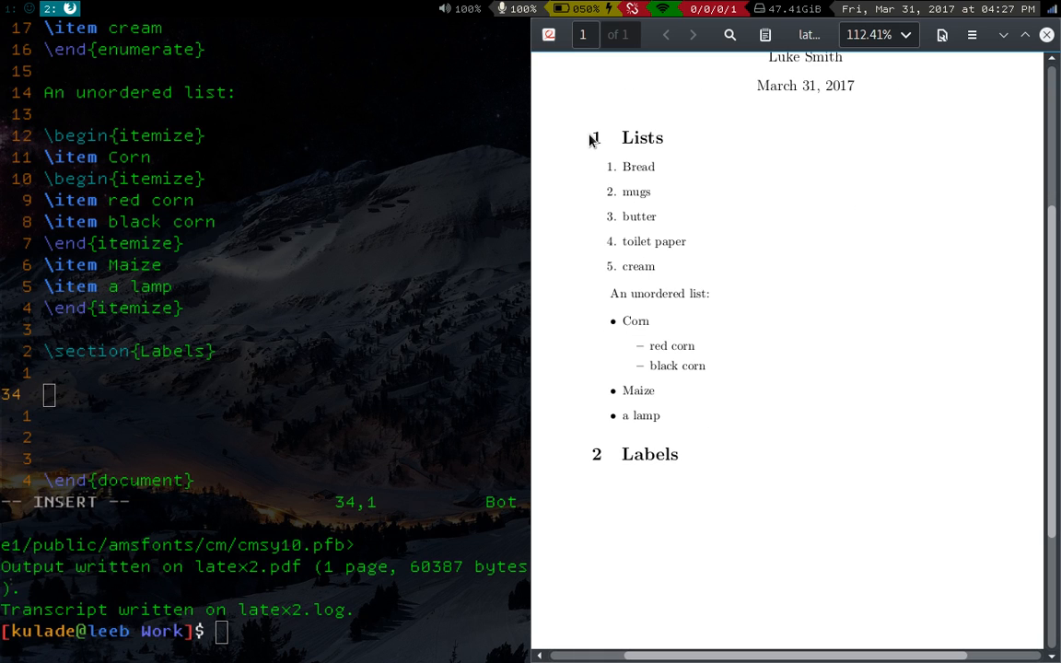
pyautogui.moveTo(685, 472)
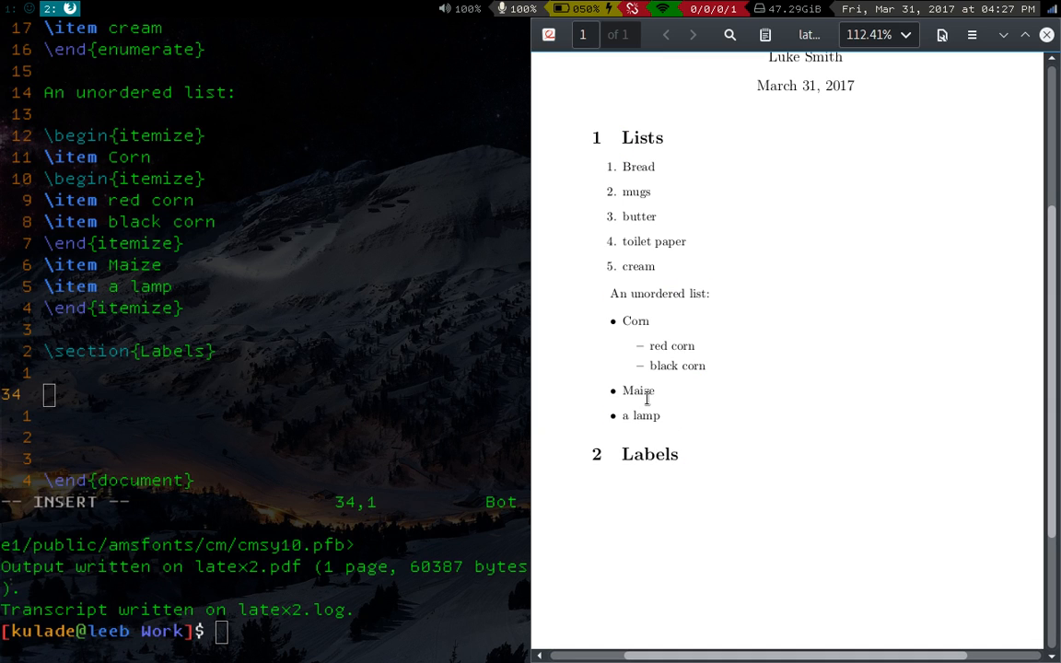
pyautogui.moveTo(651, 408)
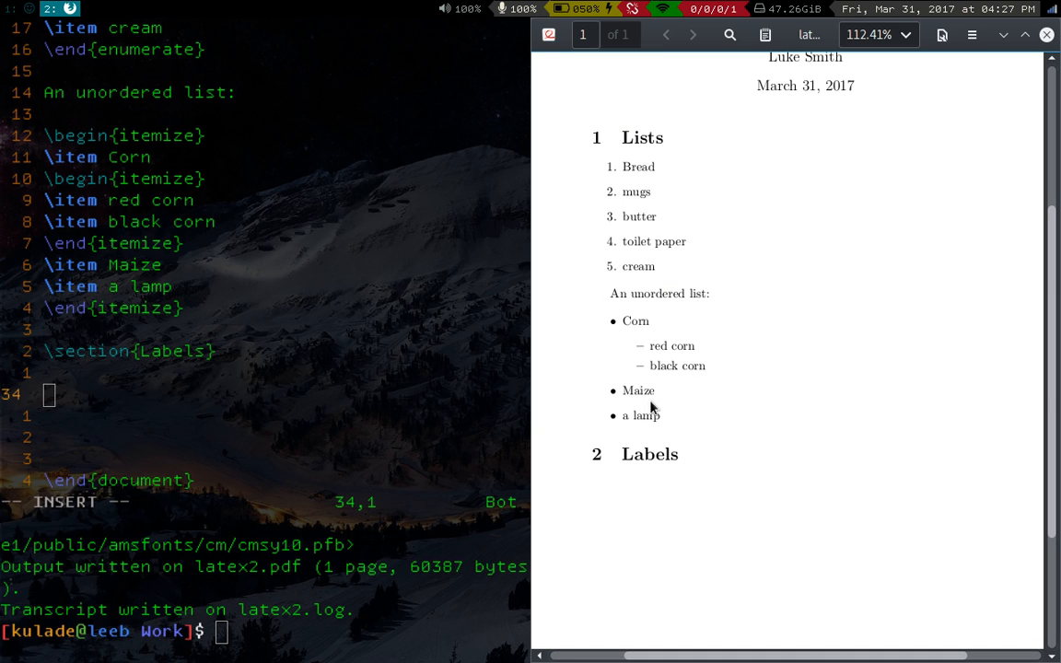
pyautogui.moveTo(643, 422)
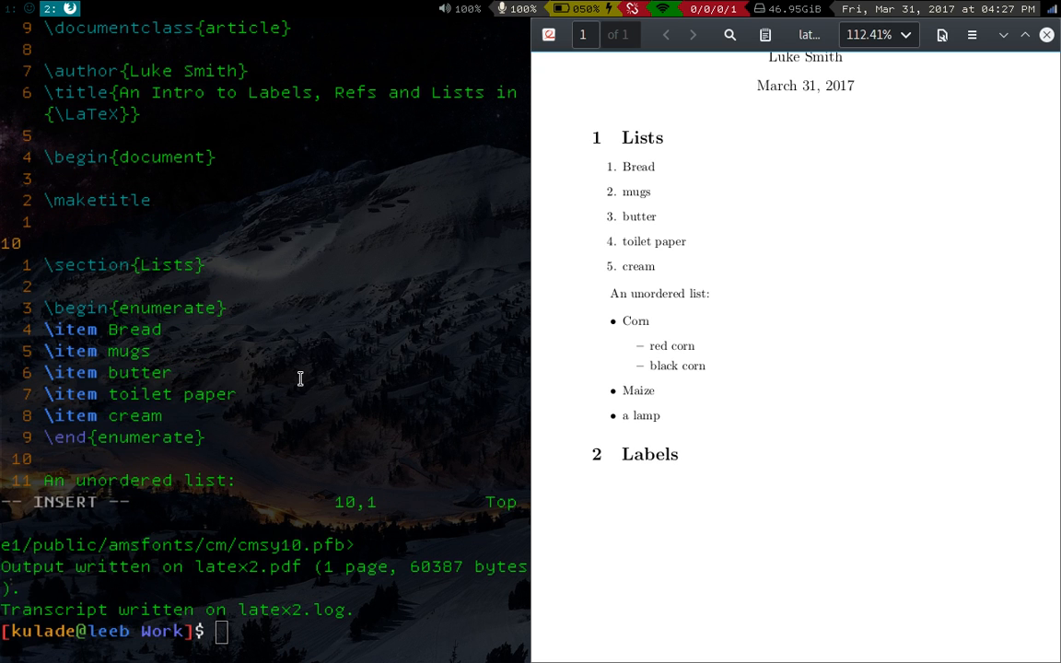
# Insert \section{Introduction} above Lists with 'So in section 2, I will talk about lists.' and save/compile.
pyautogui.write('\\section{')
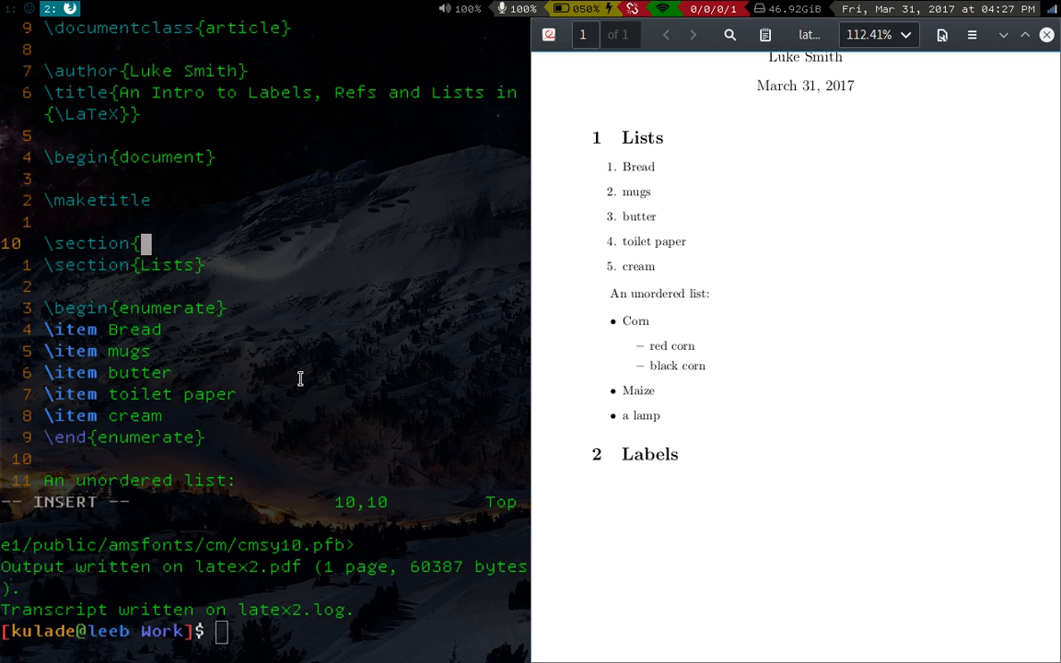
pyautogui.write('Introduction')
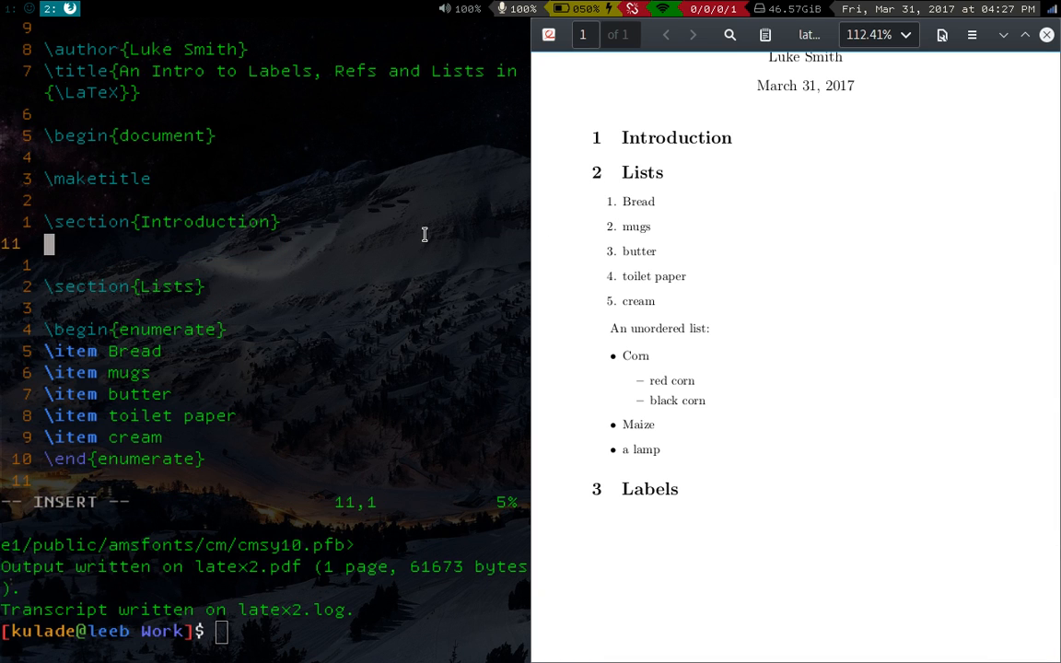
pyautogui.write('?')
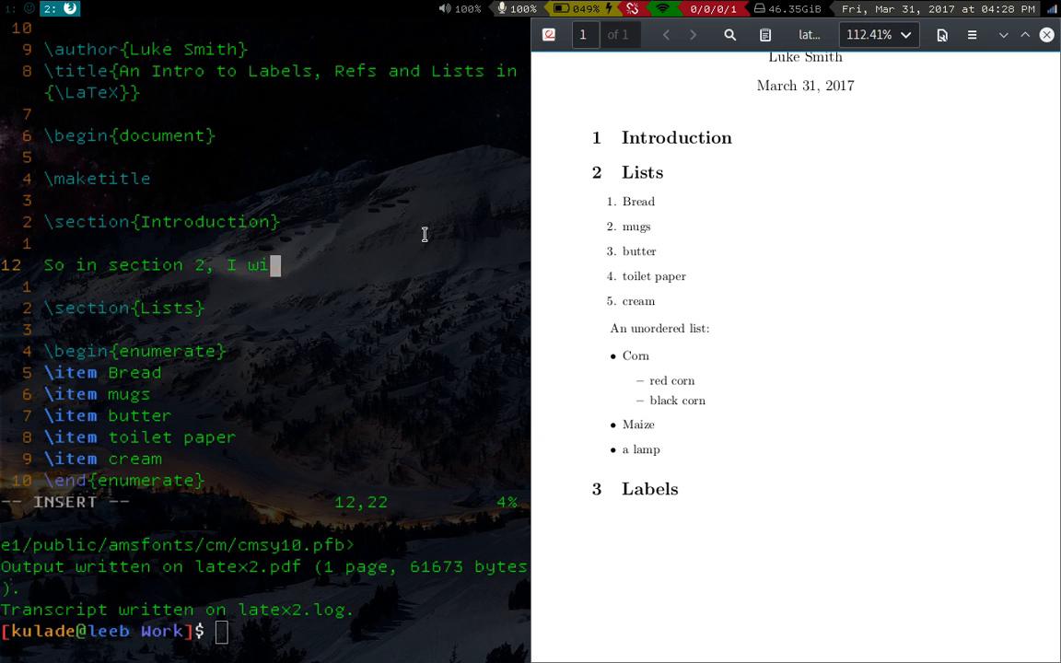
pyautogui.write('ll talk about')
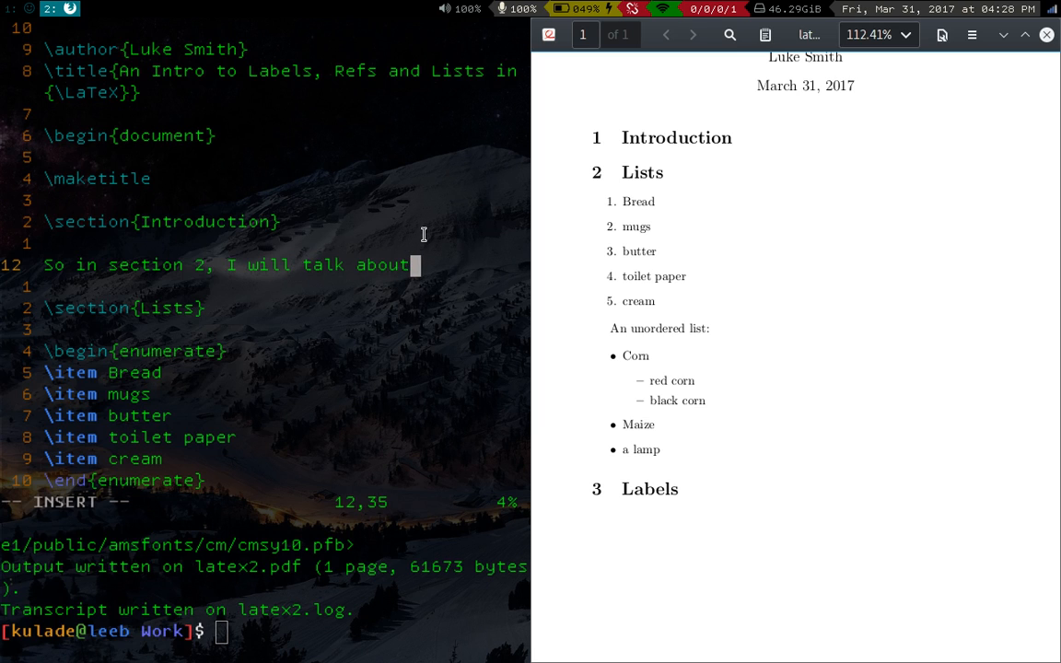
pyautogui.write('lists.')
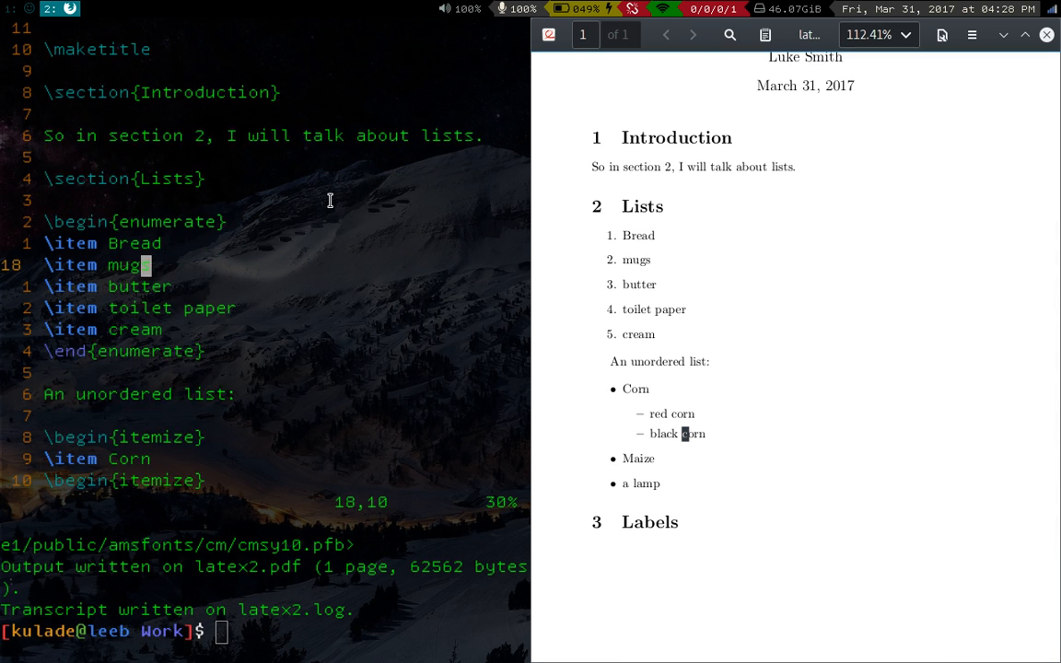
# Move \section{Labels} above Lists and recompile so Labels is 2 and Lists is 3.
pyautogui.scroll(-3)
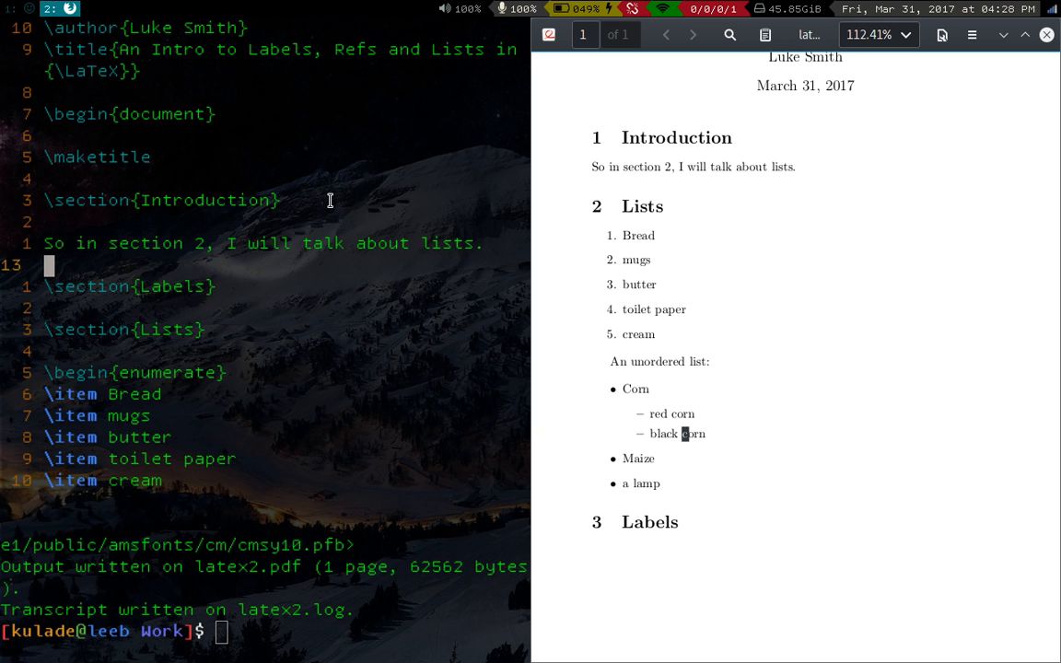
pyautogui.write('pdflatex latex2.tex')
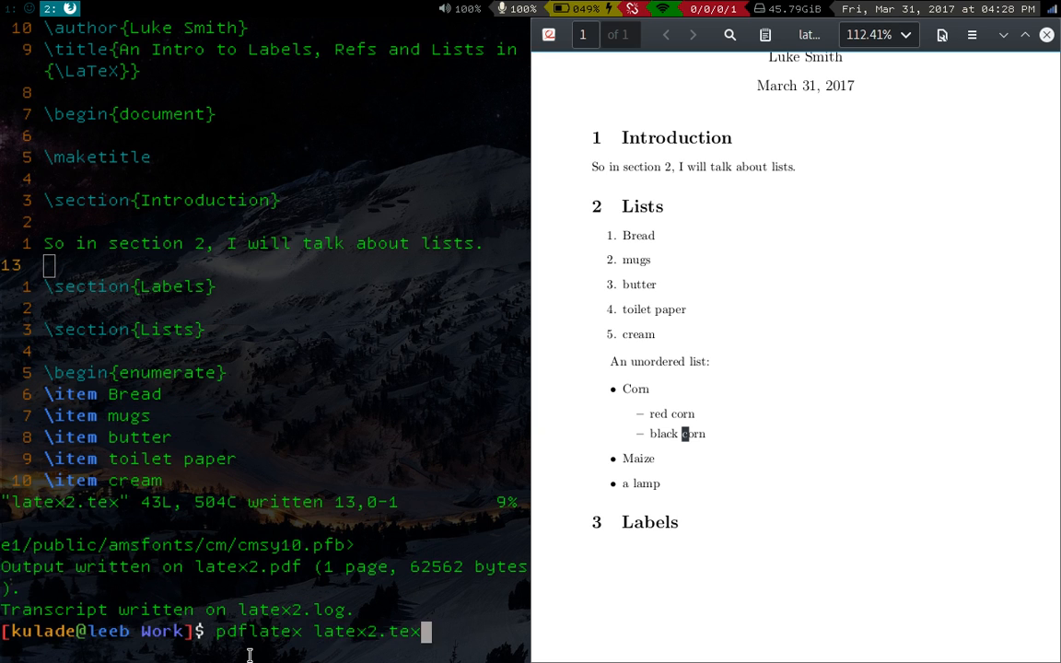
pyautogui.press('Return')
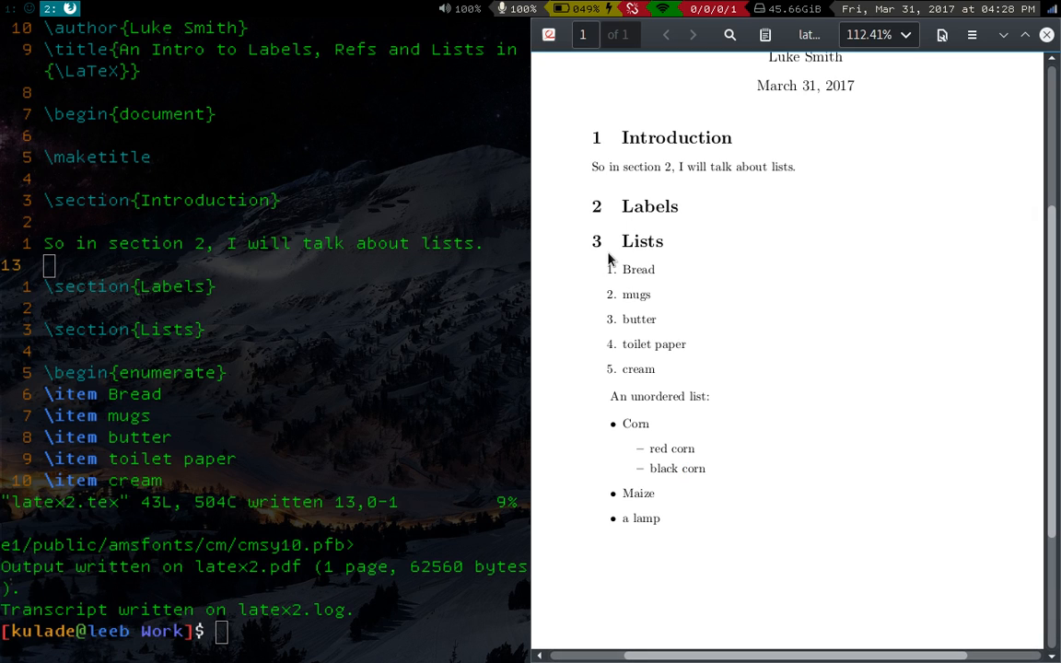
pyautogui.moveTo(665, 166)
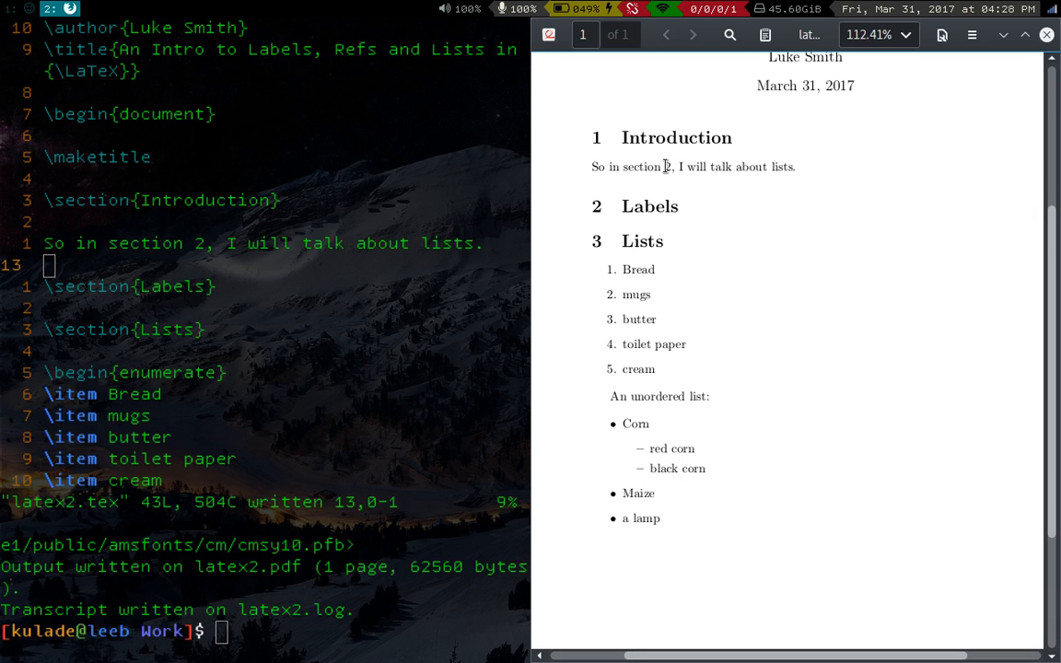
pyautogui.moveTo(666, 166); pyautogui.dragTo(722, 166)
pyautogui.write('\\label{')
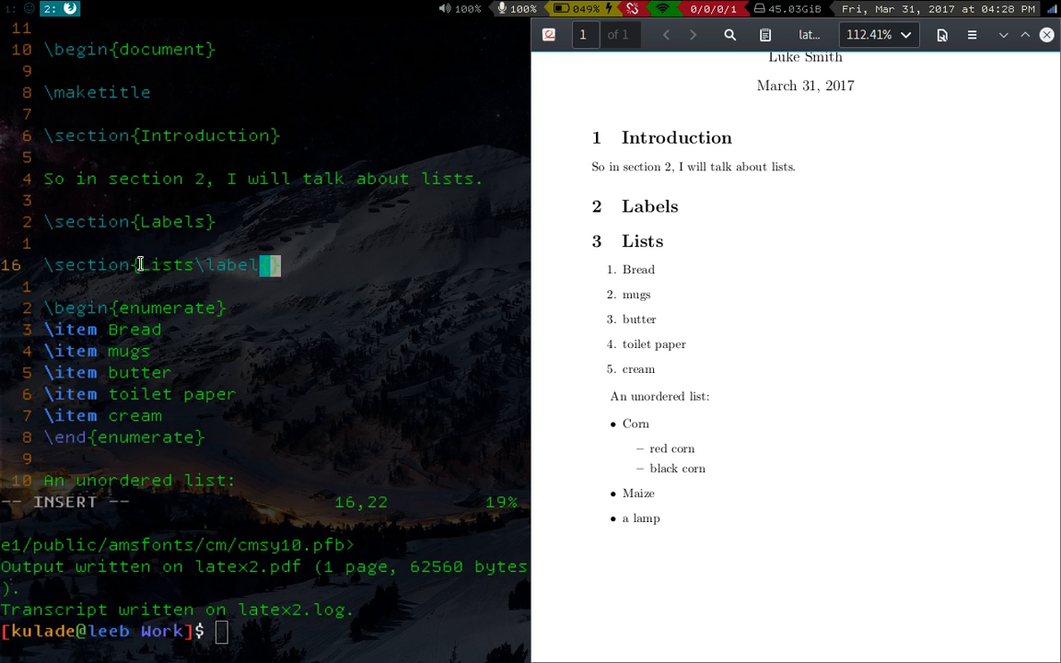
pyautogui.moveTo(159, 266)
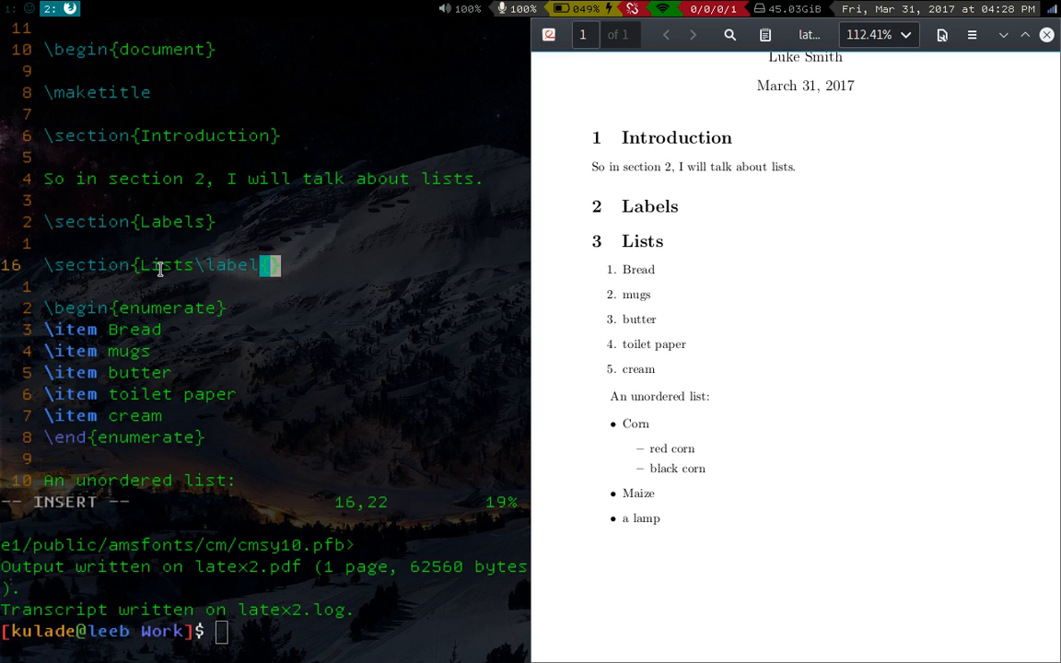
pyautogui.moveTo(245, 301)
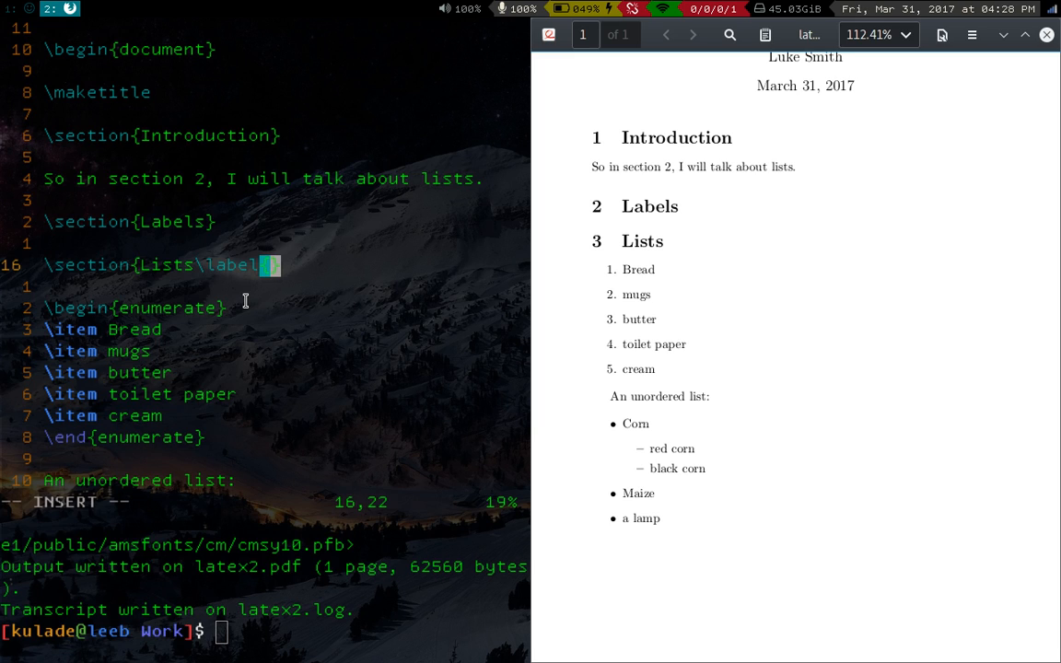
# Label the Lists heading \label{list} and replace the hard-coded 2 with \ref{list}, then save.
pyautogui.write('list')
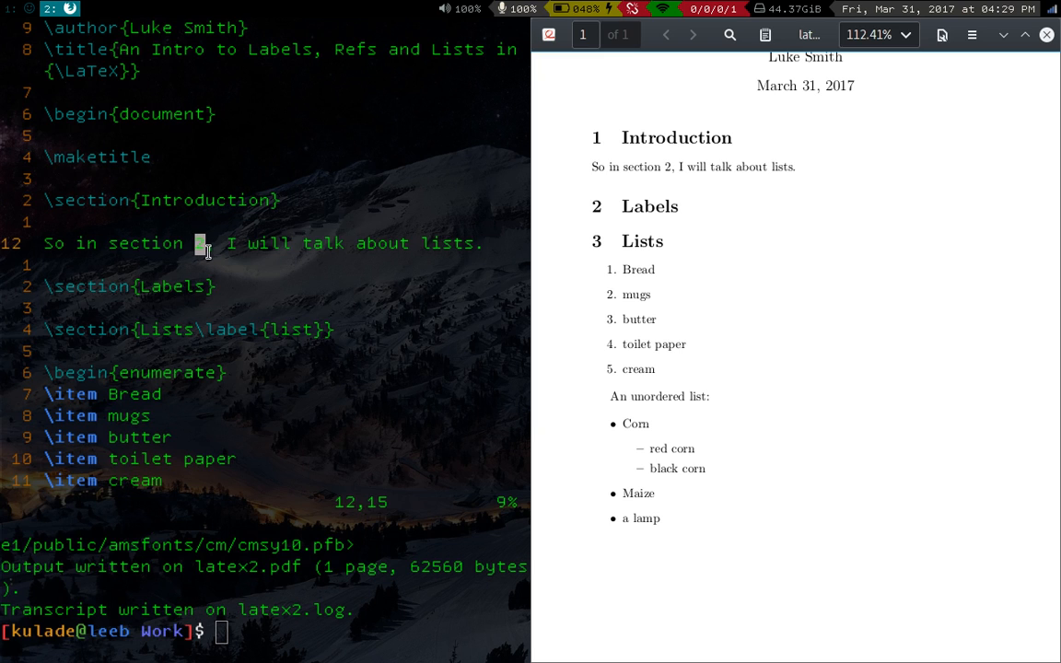
pyautogui.write('\\ref')
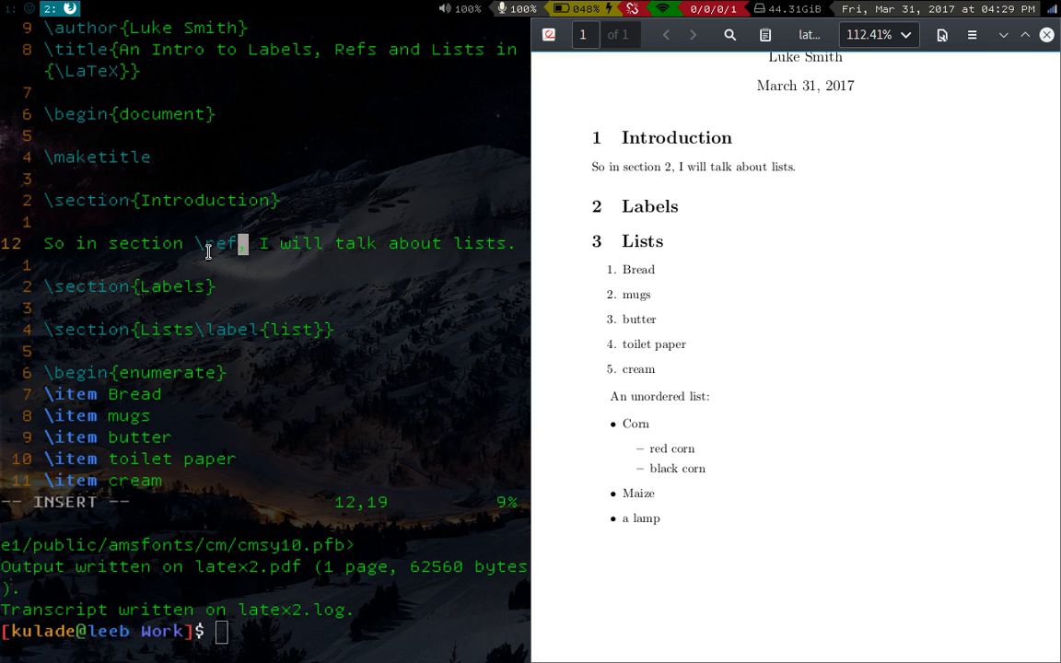
pyautogui.write('{list')
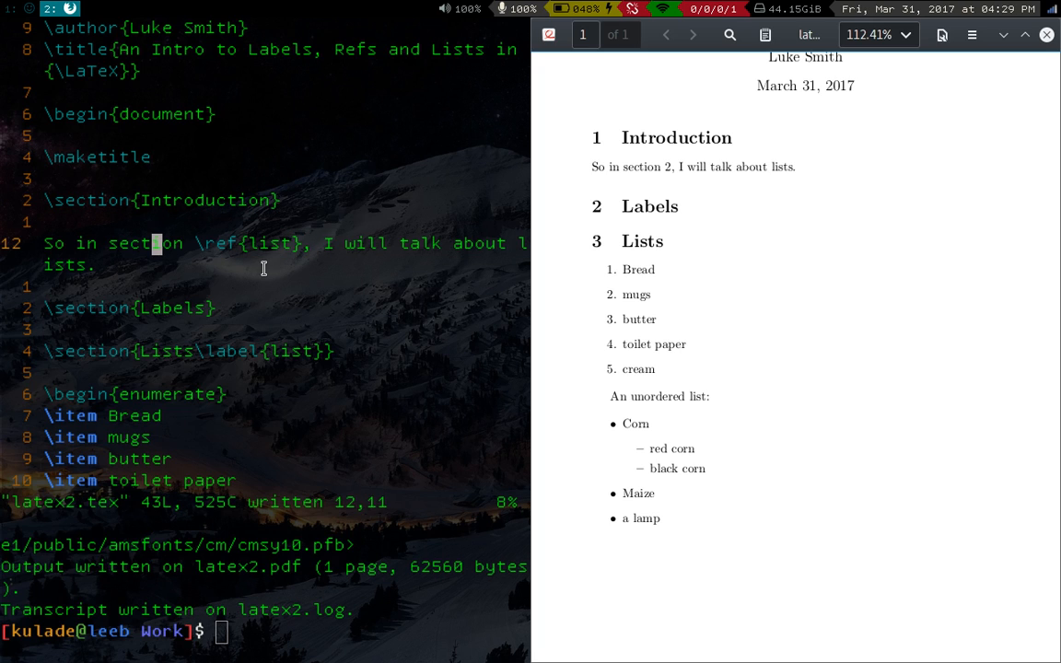
pyautogui.moveTo(263, 298)
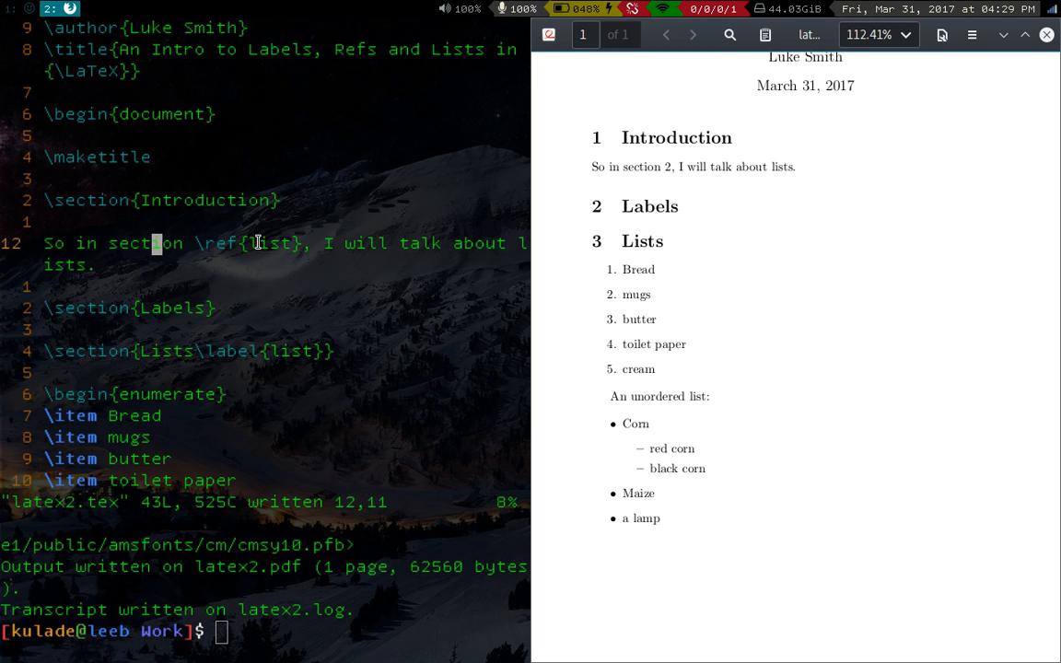
pyautogui.moveTo(236, 278)
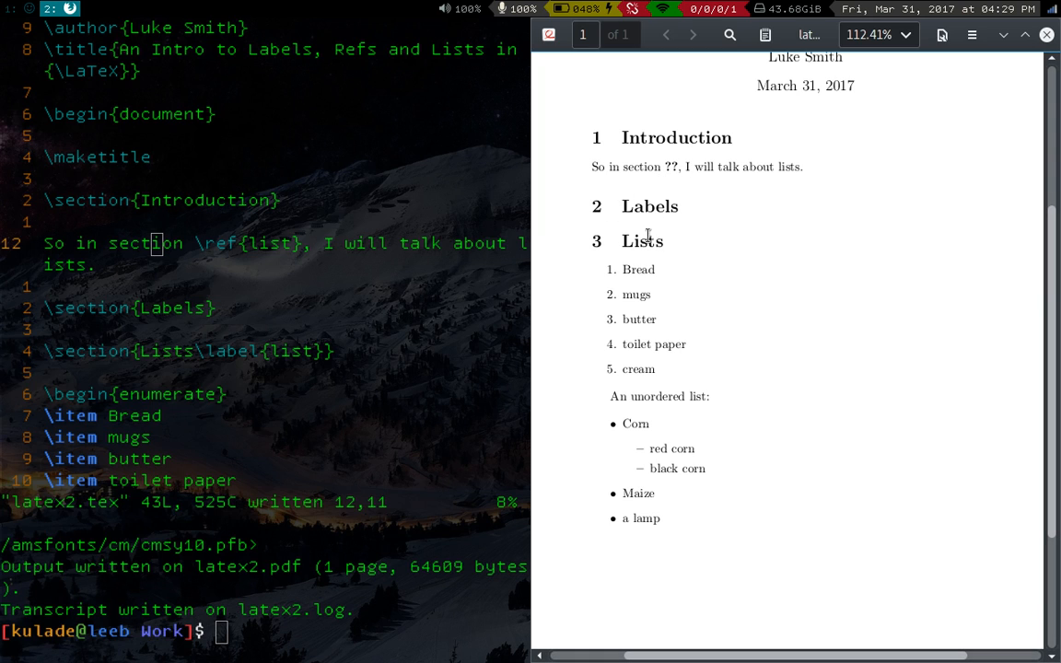
# Run pdflatex latex2.tex twice so the Introduction reference resolves to section 3.
pyautogui.write('pdflatex latex2.tex')
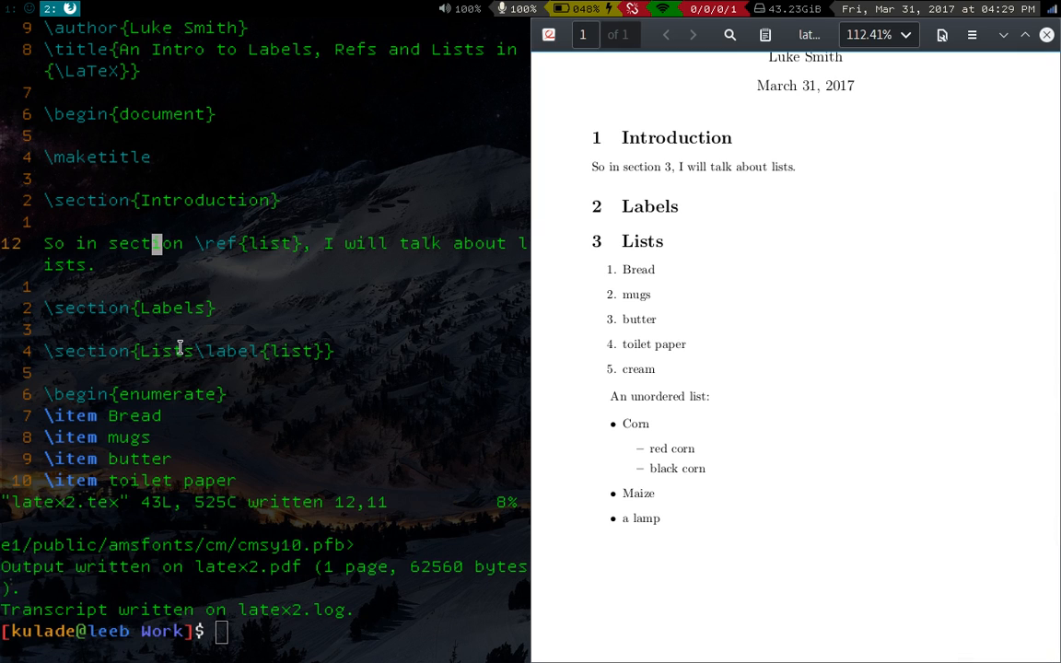
pyautogui.moveTo(276, 251)
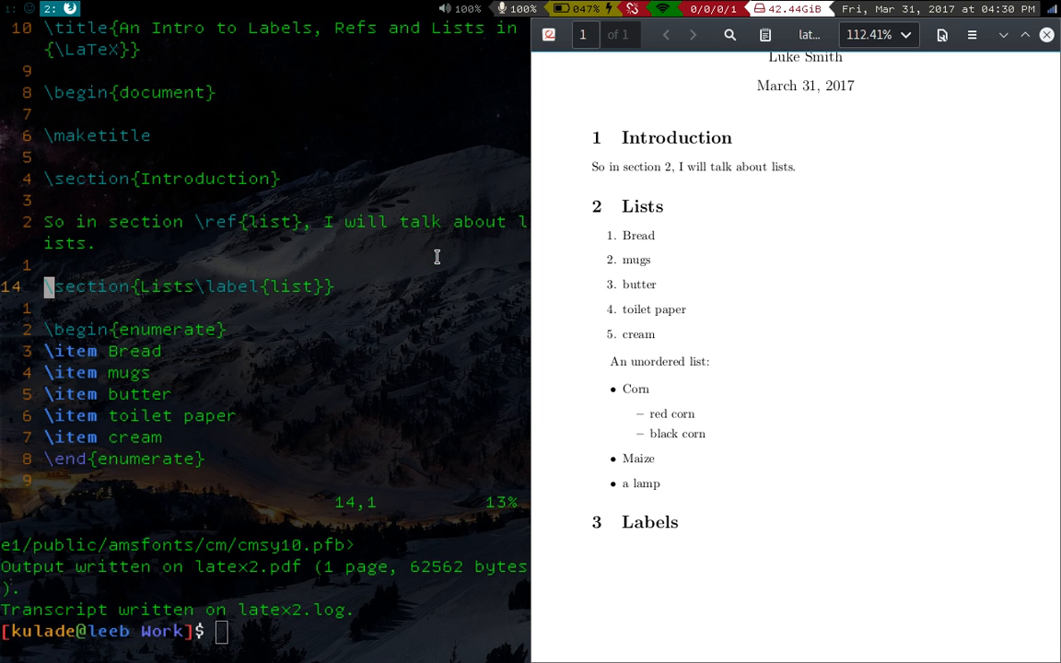
pyautogui.click(212, 291)
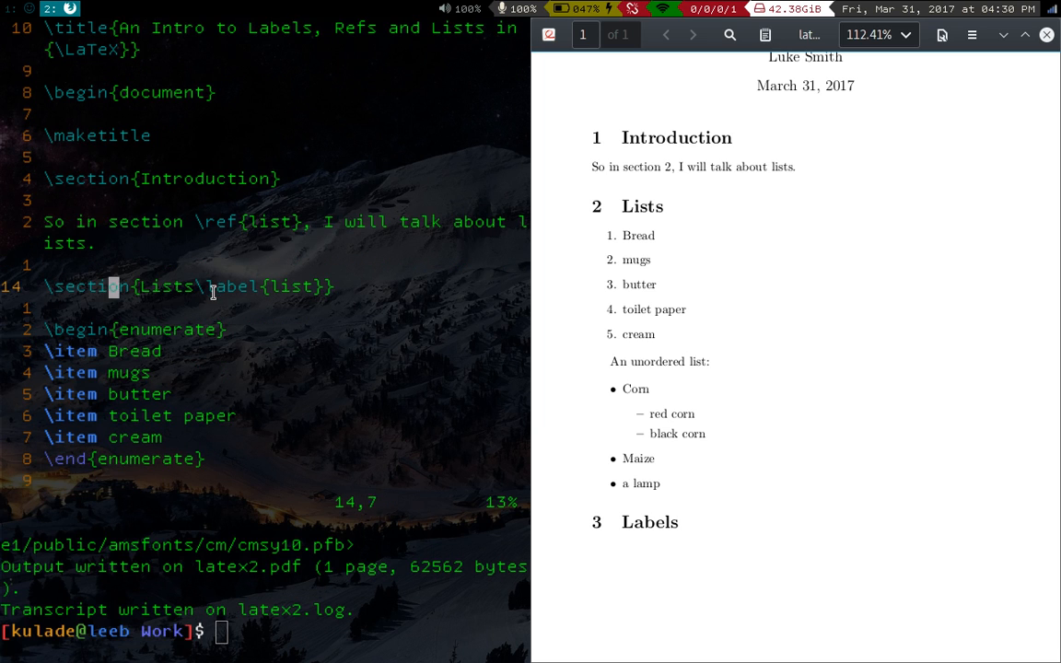
pyautogui.click(221, 287)
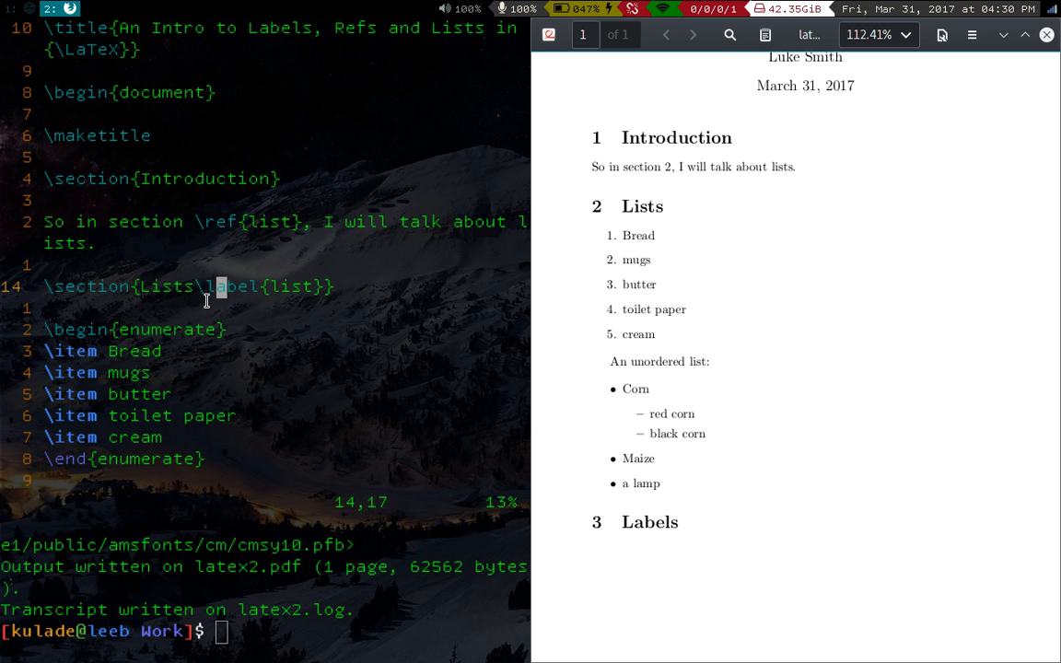
pyautogui.moveTo(210, 306)
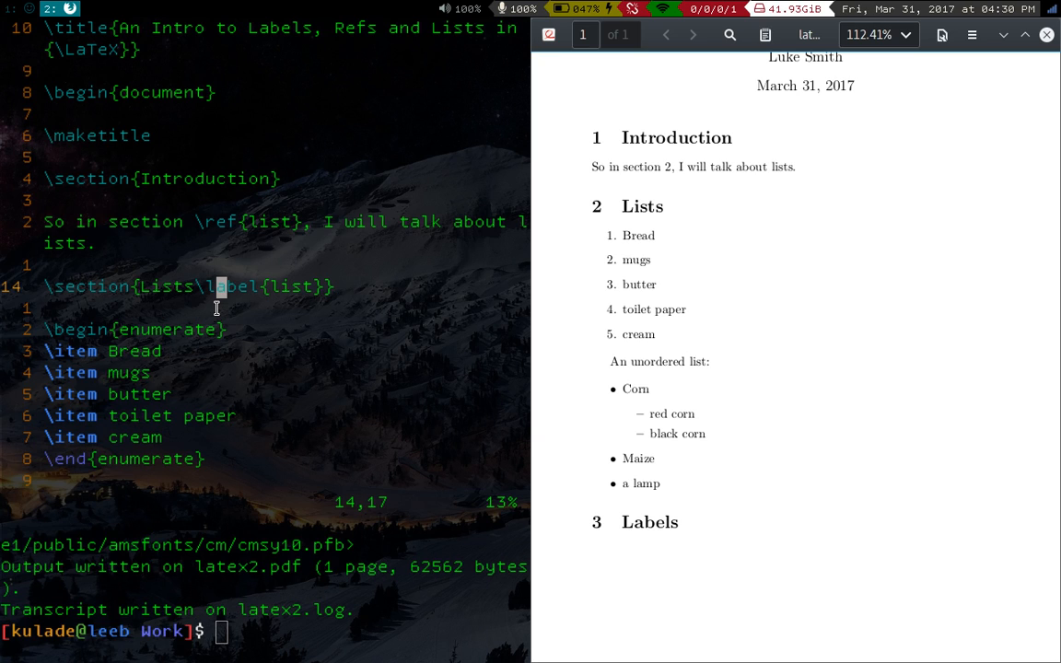
pyautogui.moveTo(192, 253)
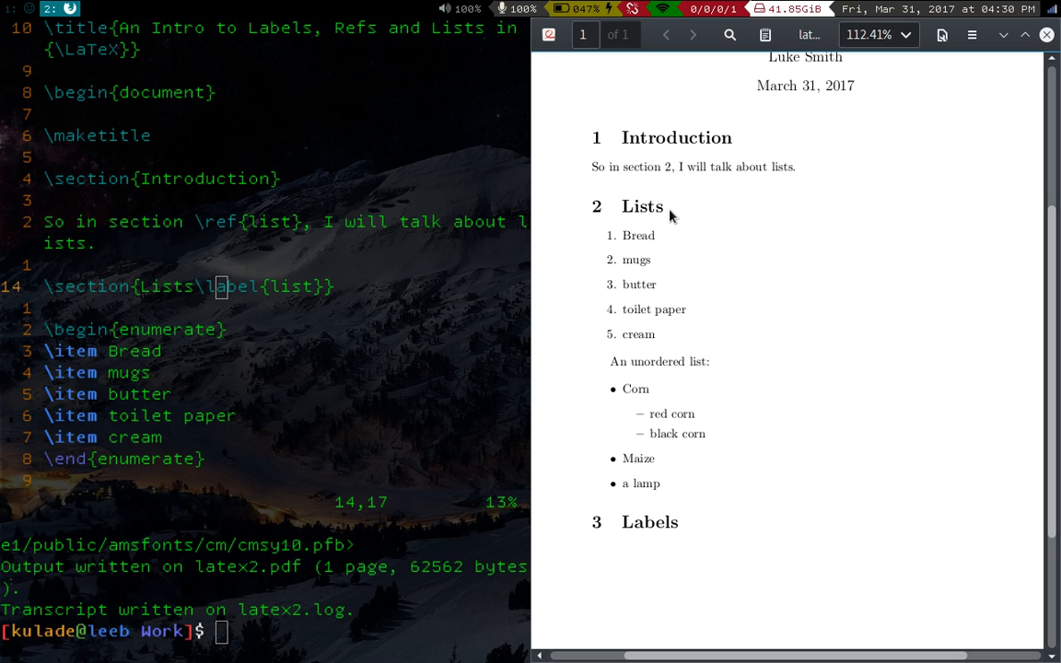
pyautogui.moveTo(622, 232)
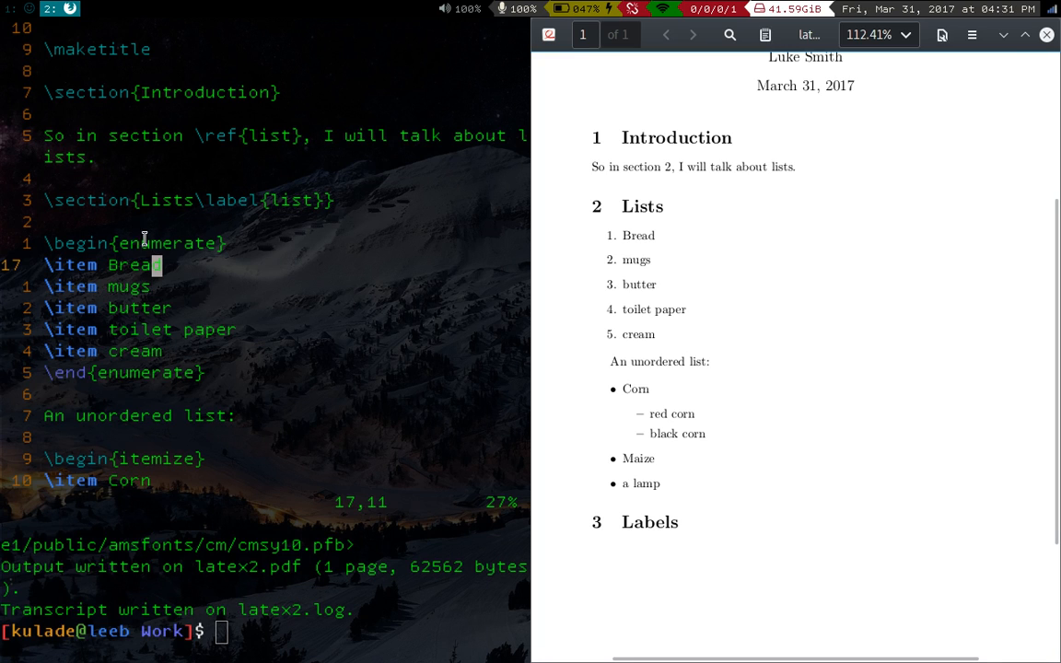
pyautogui.moveTo(615, 251)
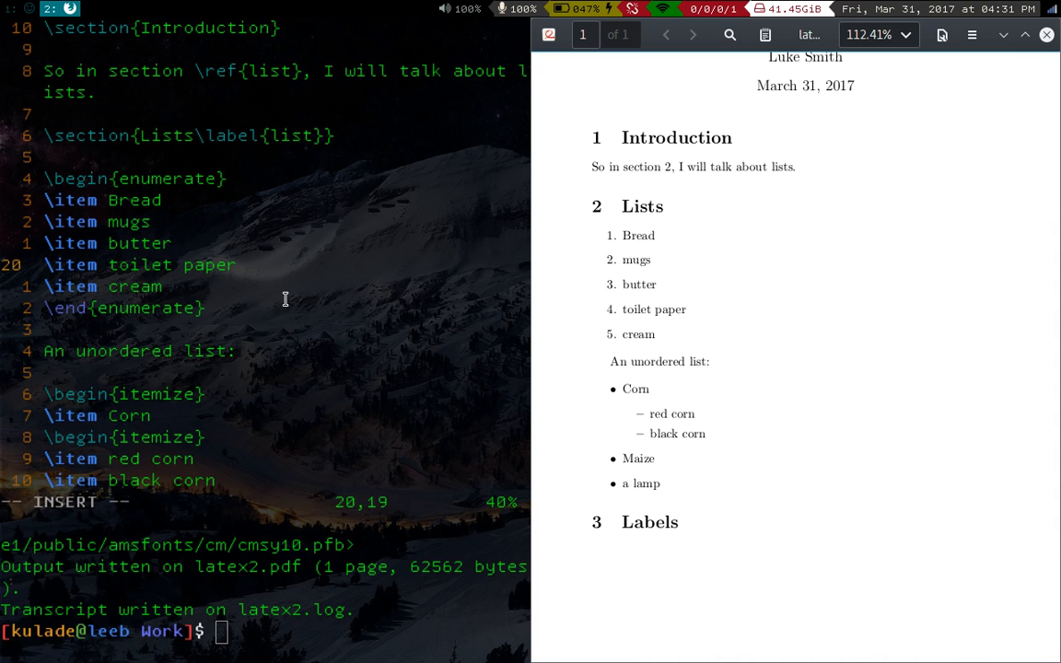
# Append \label{toil} to the toilet paper \item.
pyautogui.write('\\label')
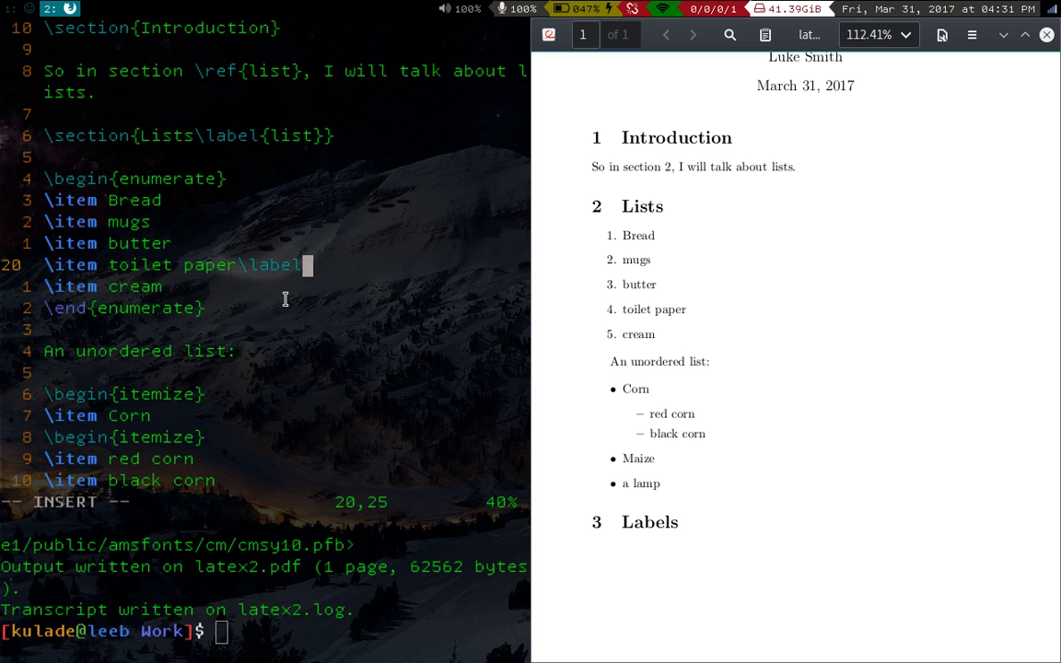
pyautogui.write('{toil')
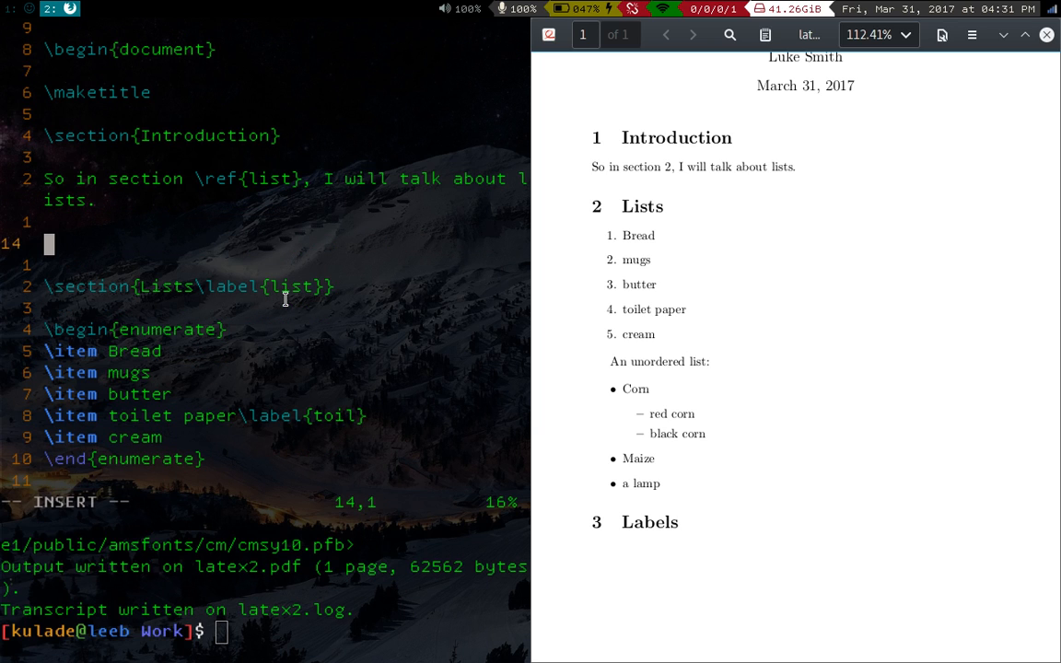
# Add Introduction line 'Note we talk about toilet paper, which is number \ref{toil}.'.
pyautogui.write('N')
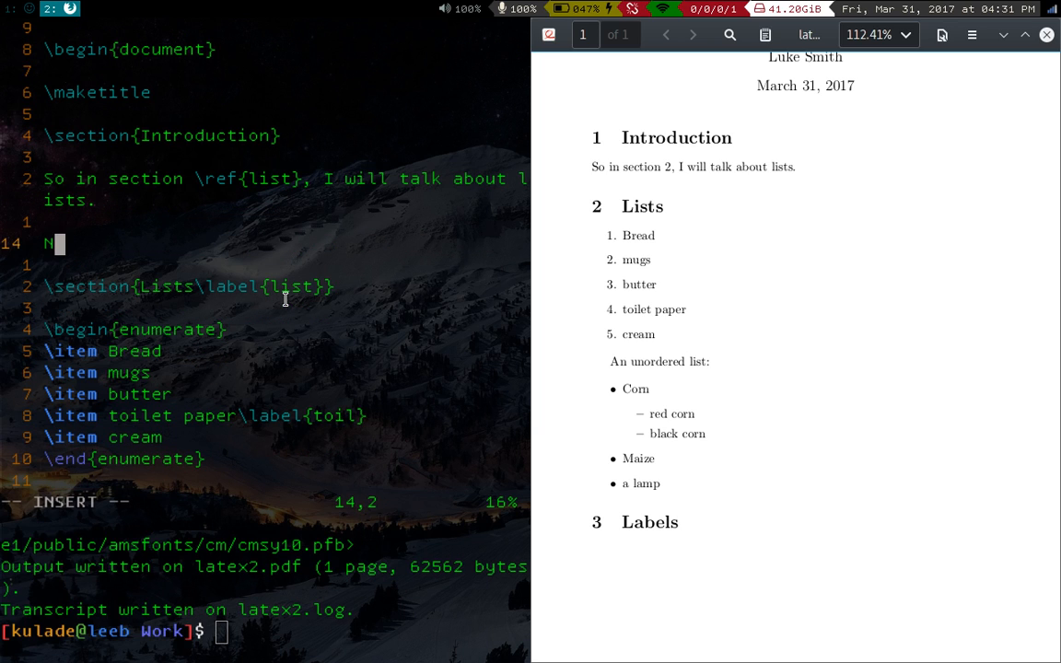
pyautogui.write('ote we')
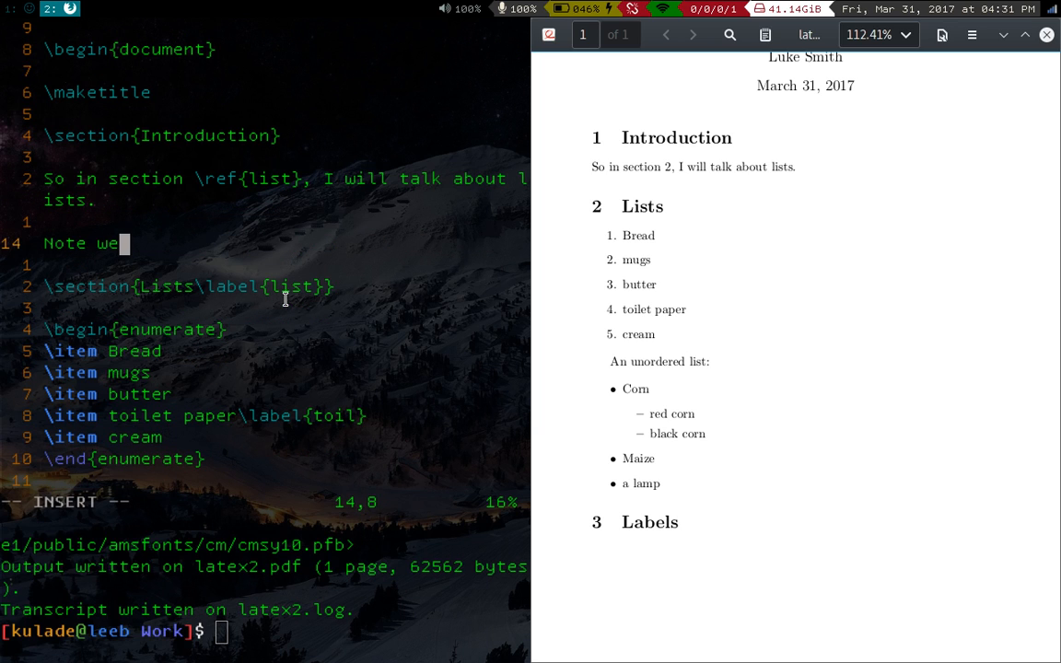
pyautogui.write('talk about')
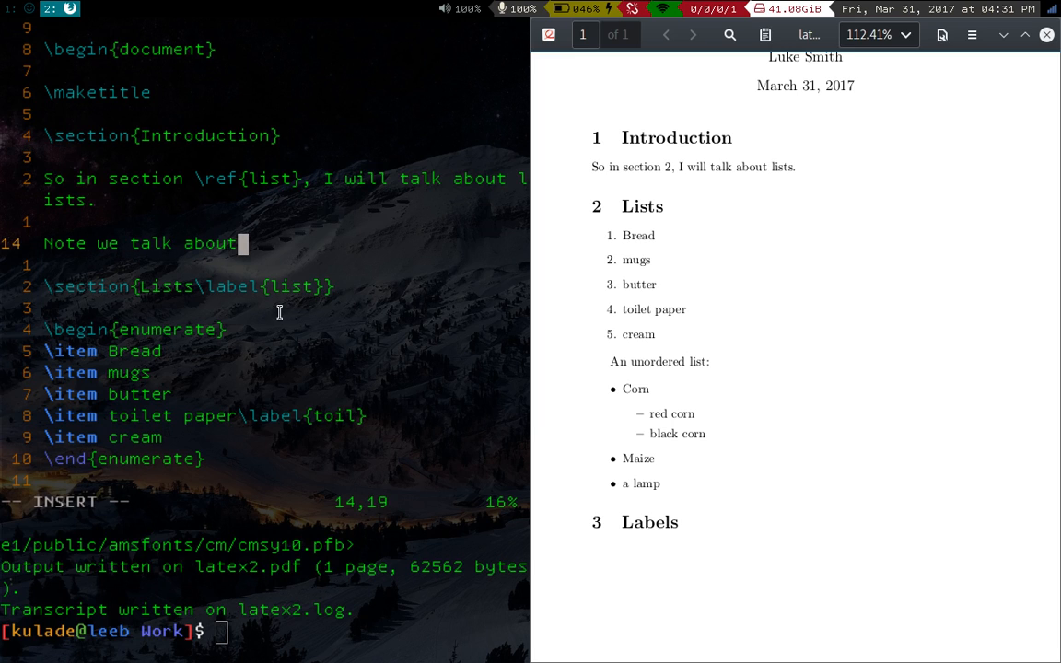
pyautogui.write('toilet paper')
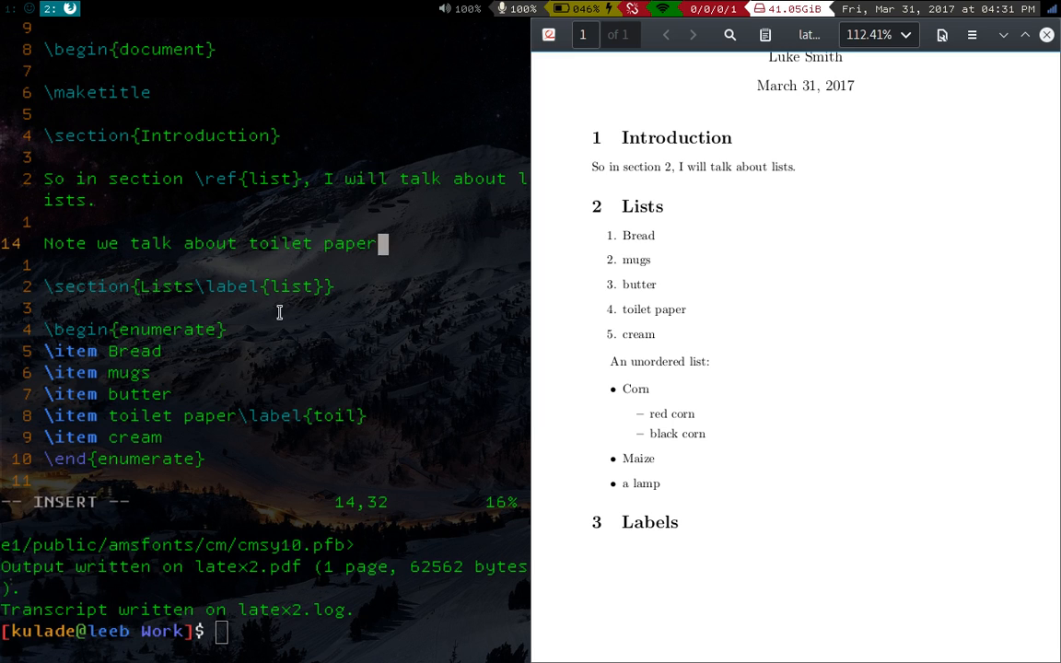
pyautogui.write(', which is number \\ref{')
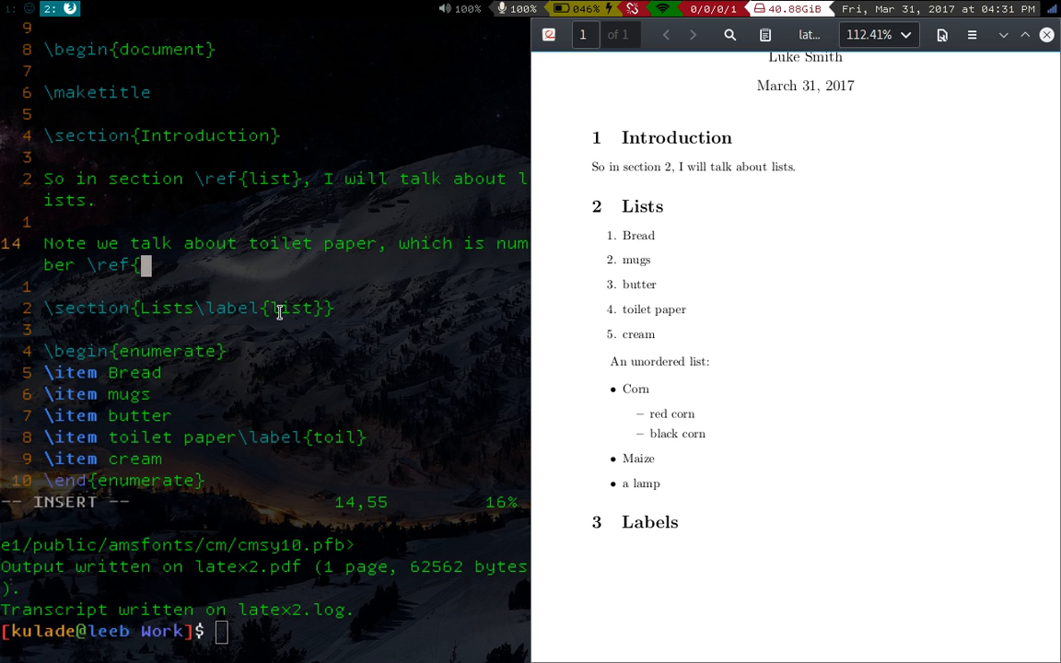
pyautogui.write('toil}.')
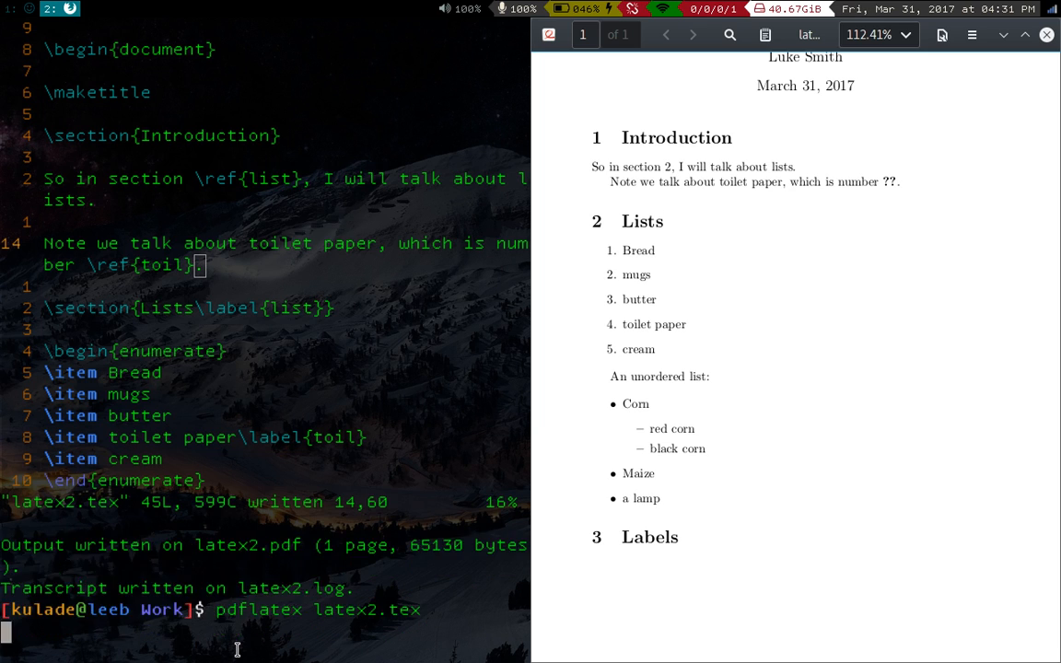
# Recompile with pdflatex so the toilet-paper reference resolves to its item number.
pyautogui.press('Return')
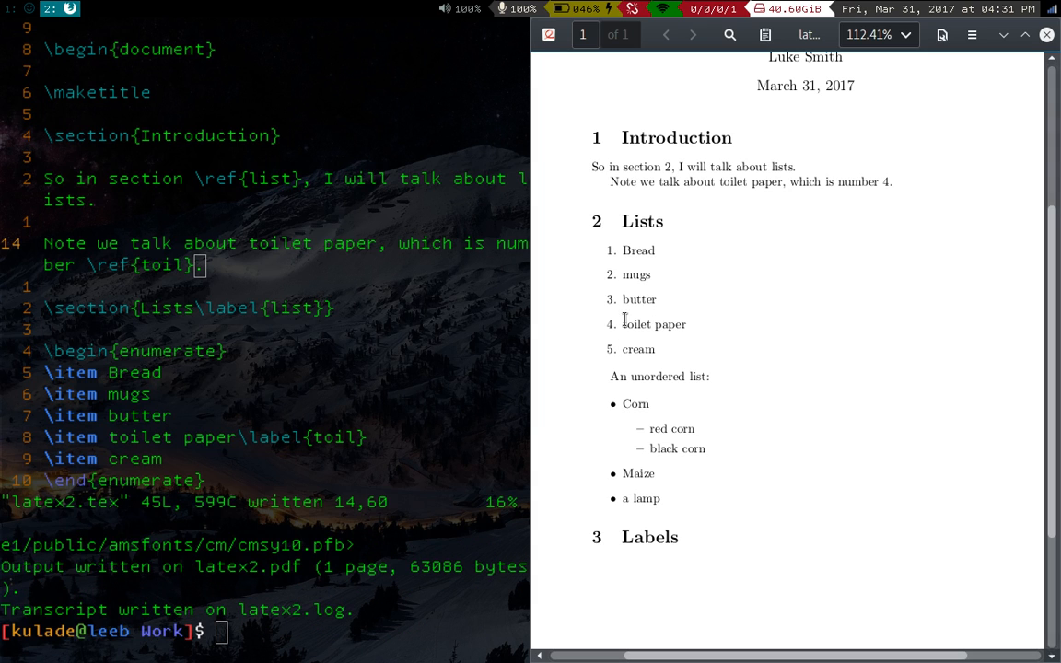
pyautogui.moveTo(841, 186)
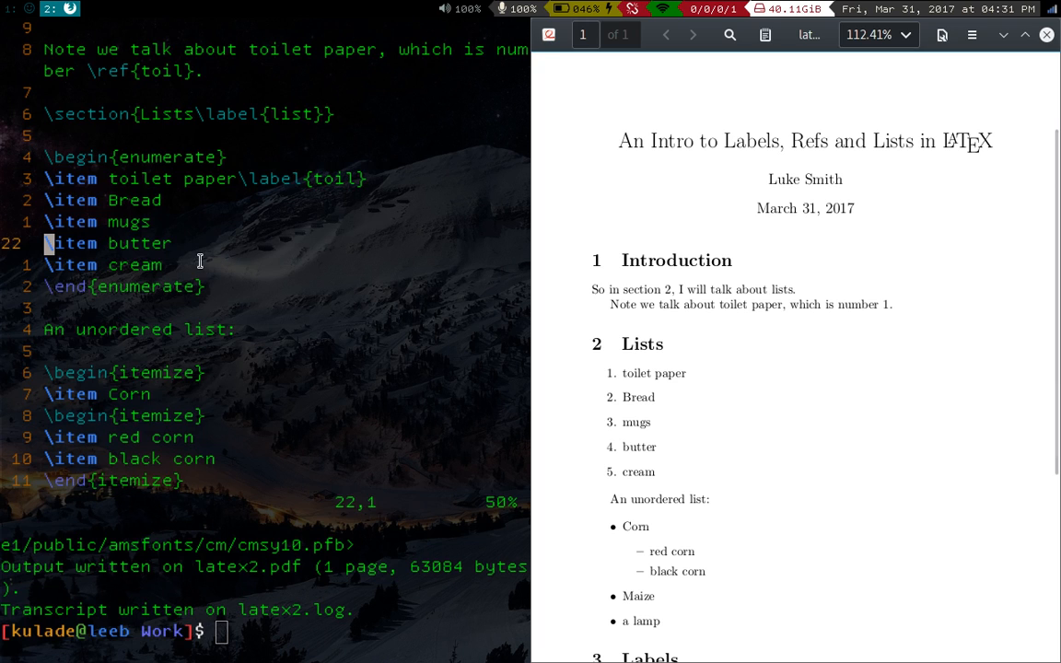
pyautogui.scroll(-3)
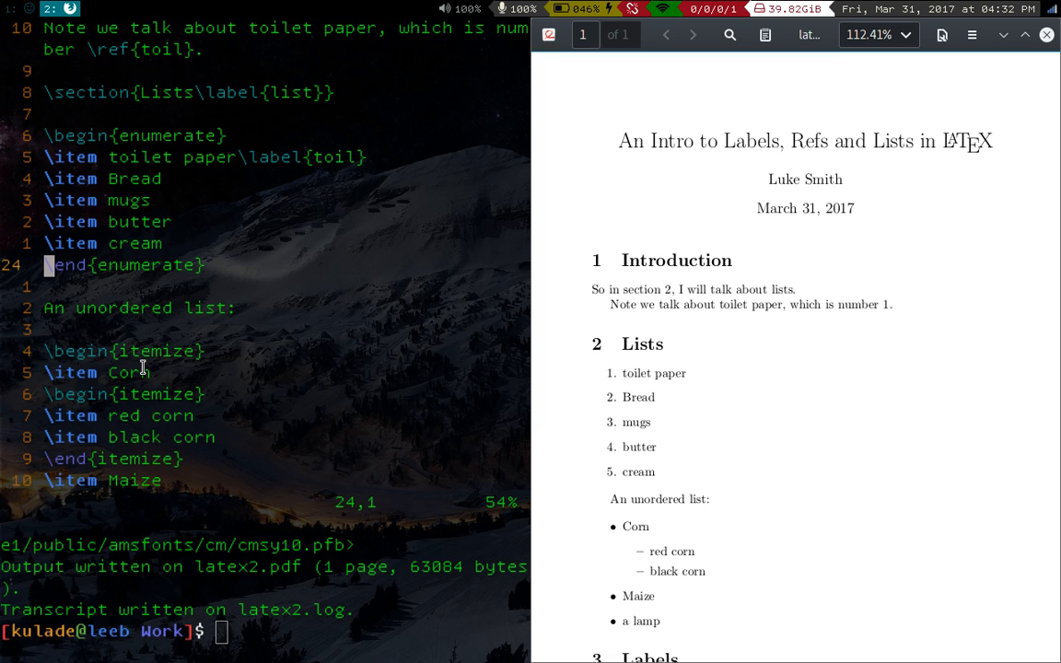
pyautogui.scroll(-3)
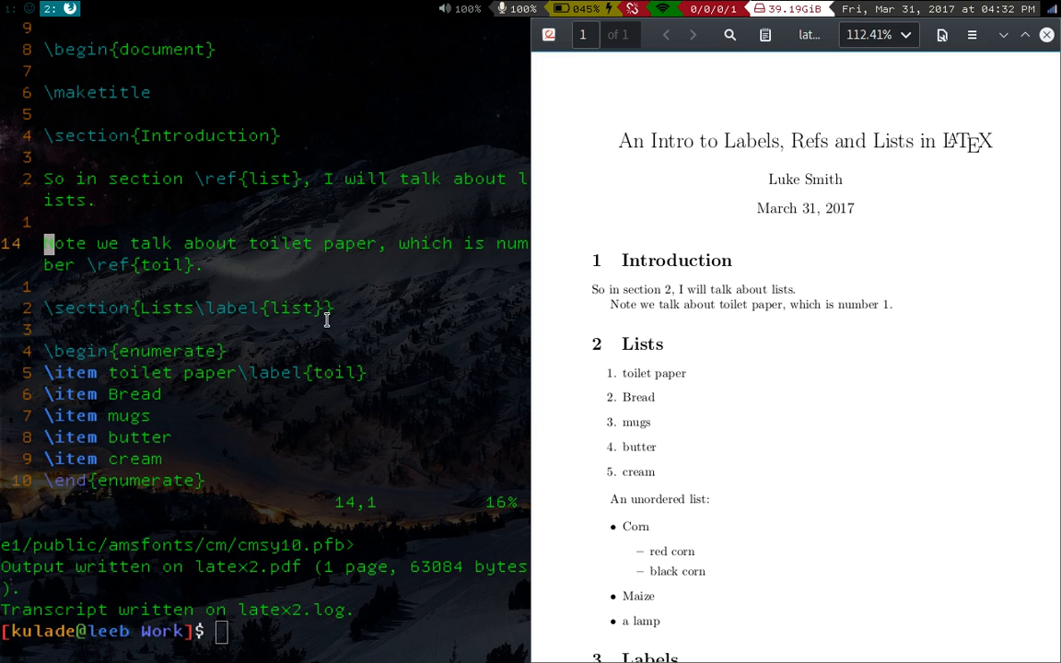
pyautogui.moveTo(268, 279)
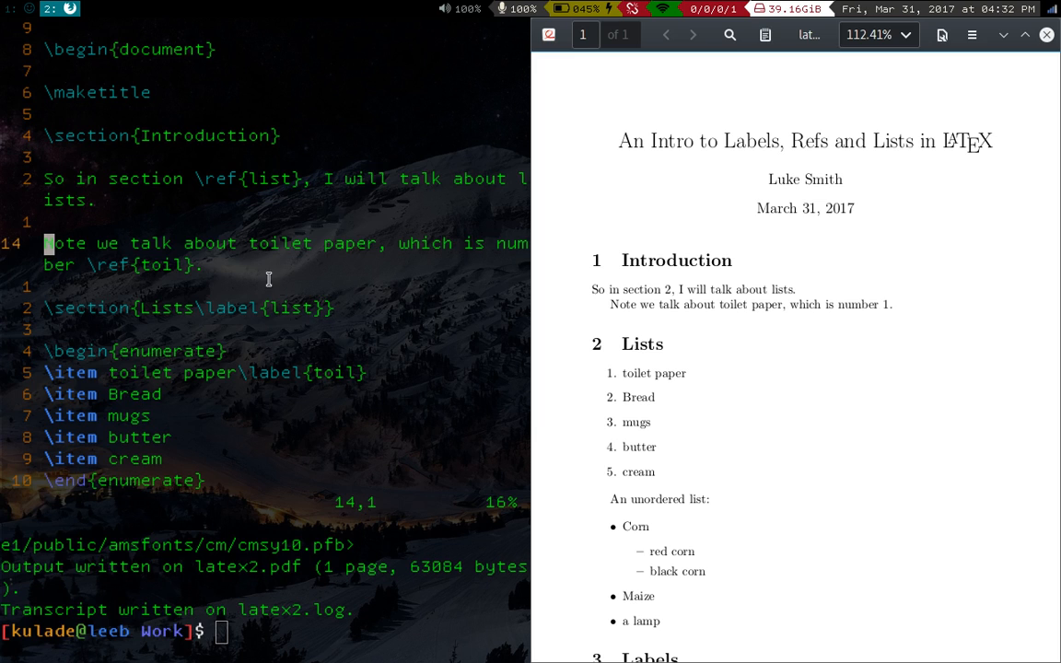
pyautogui.moveTo(360, 274)
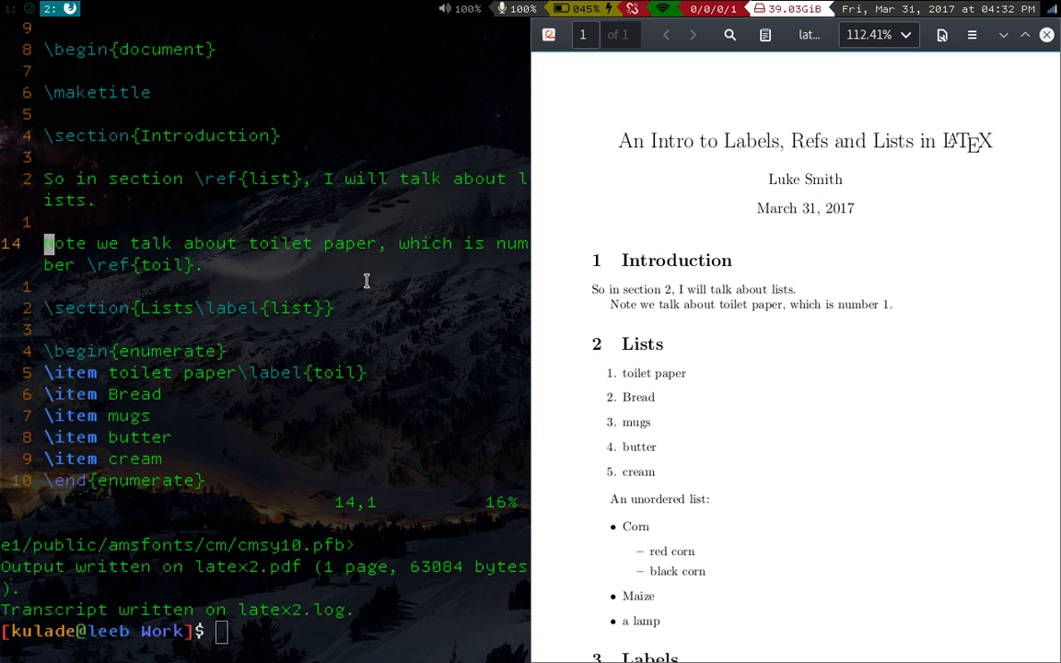
pyautogui.moveTo(370, 284)
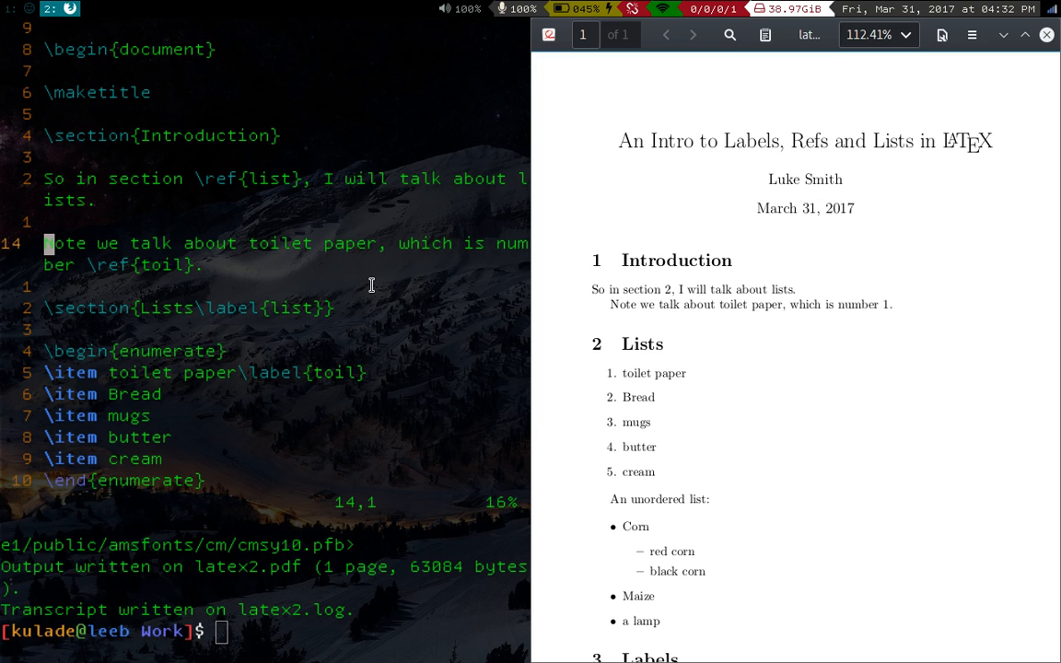
pyautogui.moveTo(384, 292)
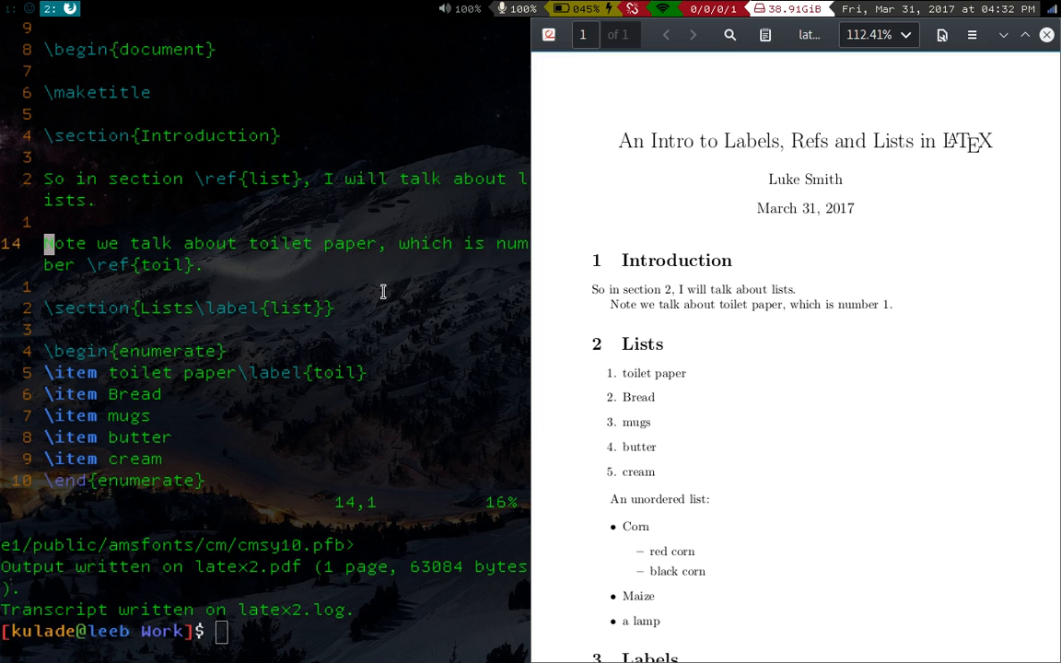